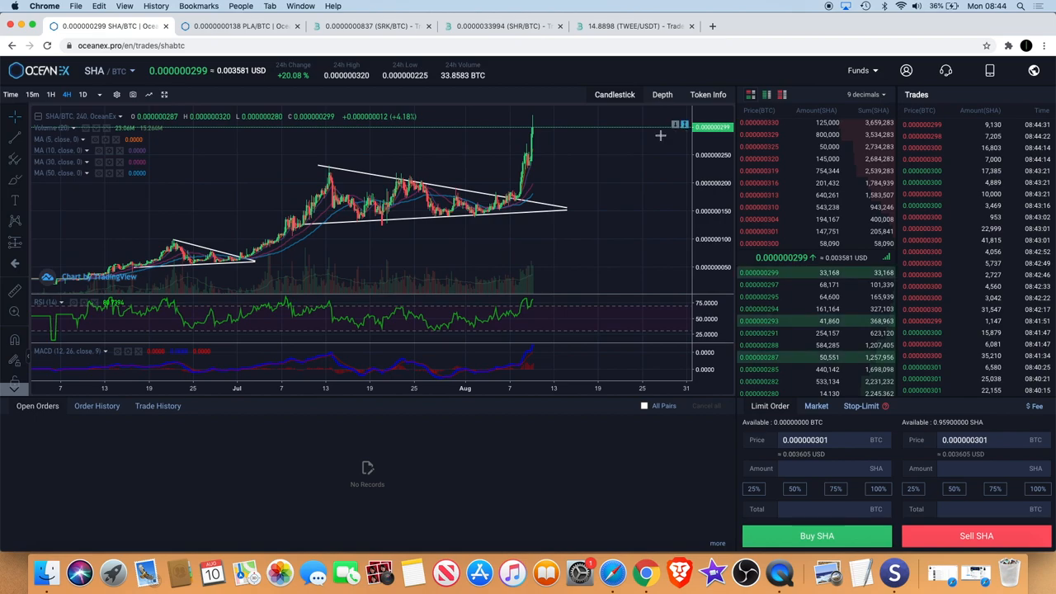
mouse_move(581, 132)
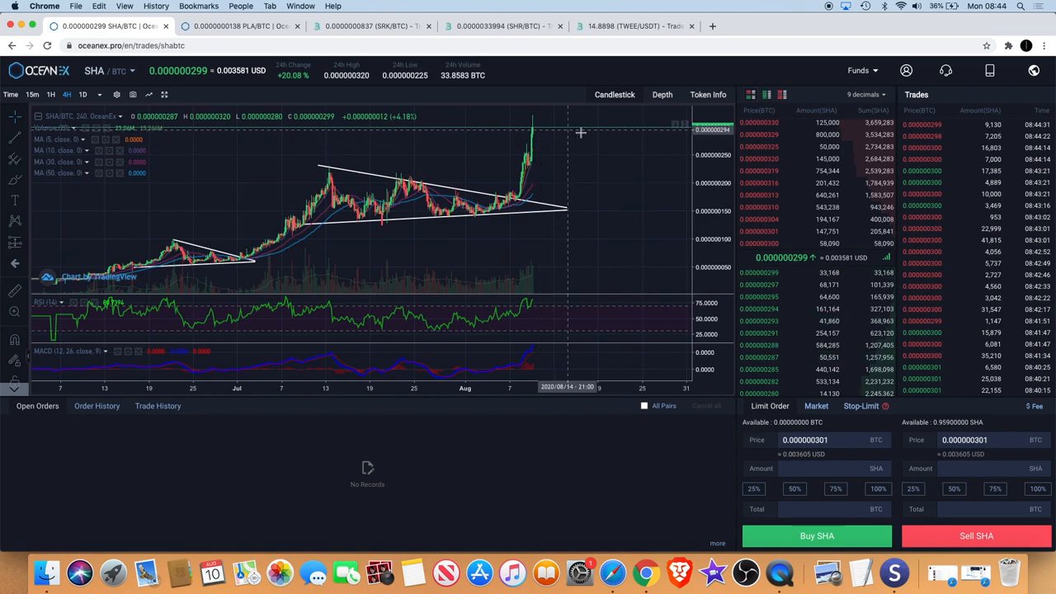
mouse_move(601, 139)
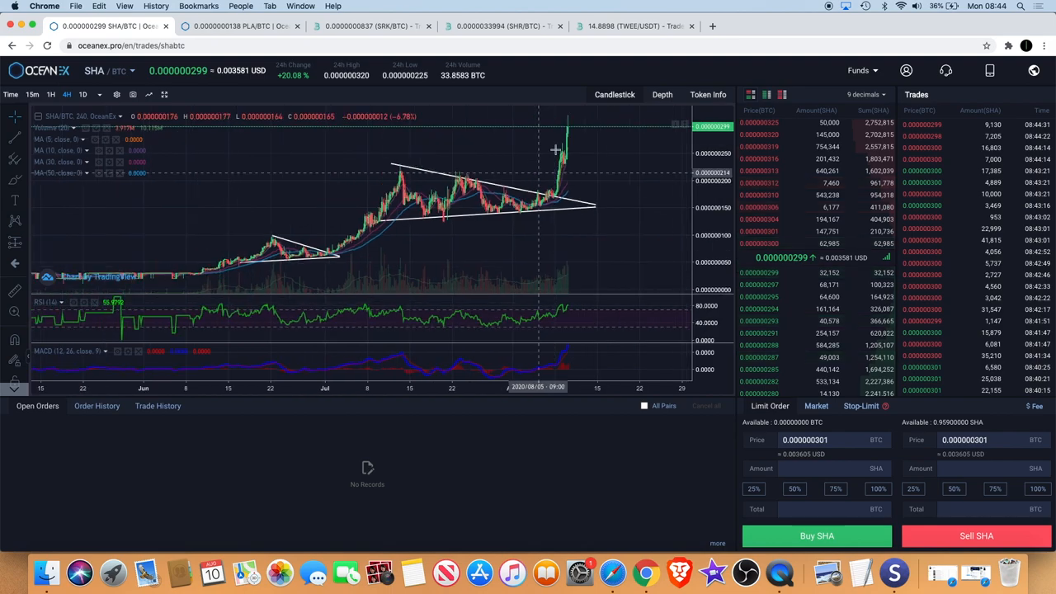
mouse_move(290, 175)
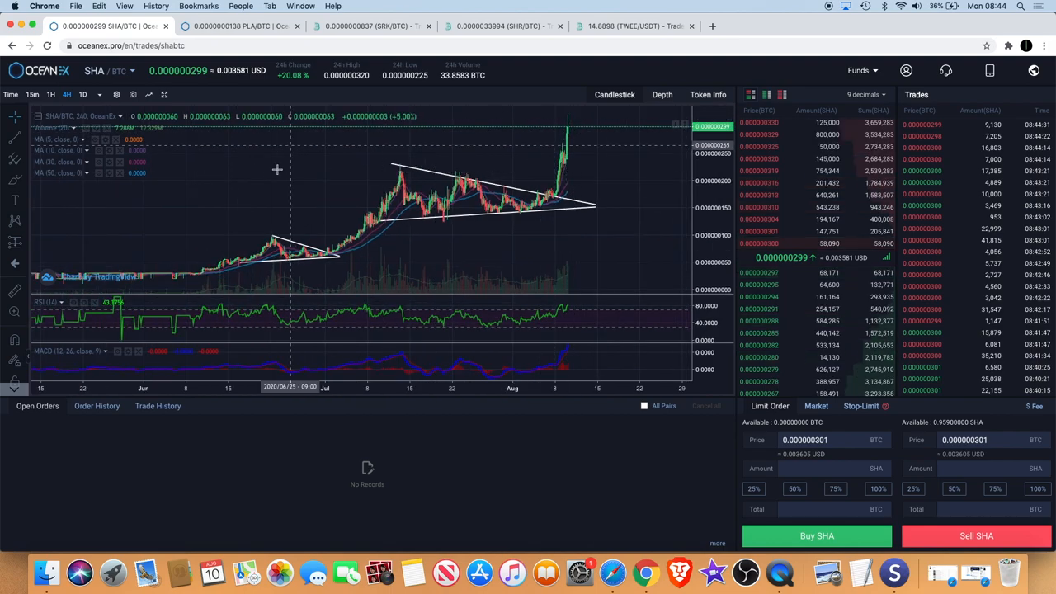
Switch to the BitMart SRK/BTC tab to review its price chart and indicator panes.
click(370, 27)
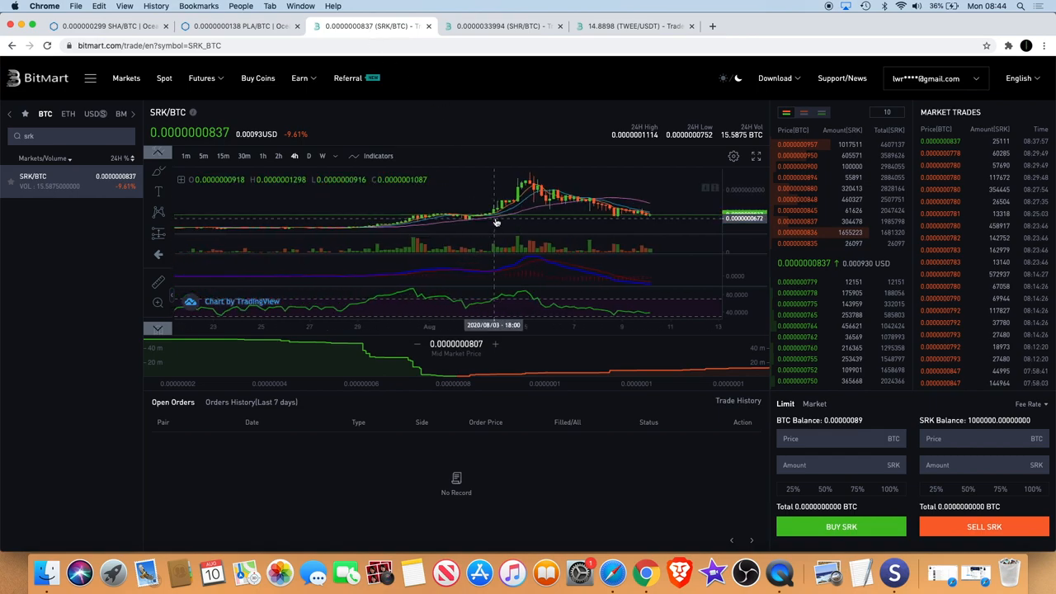
mouse_move(503, 221)
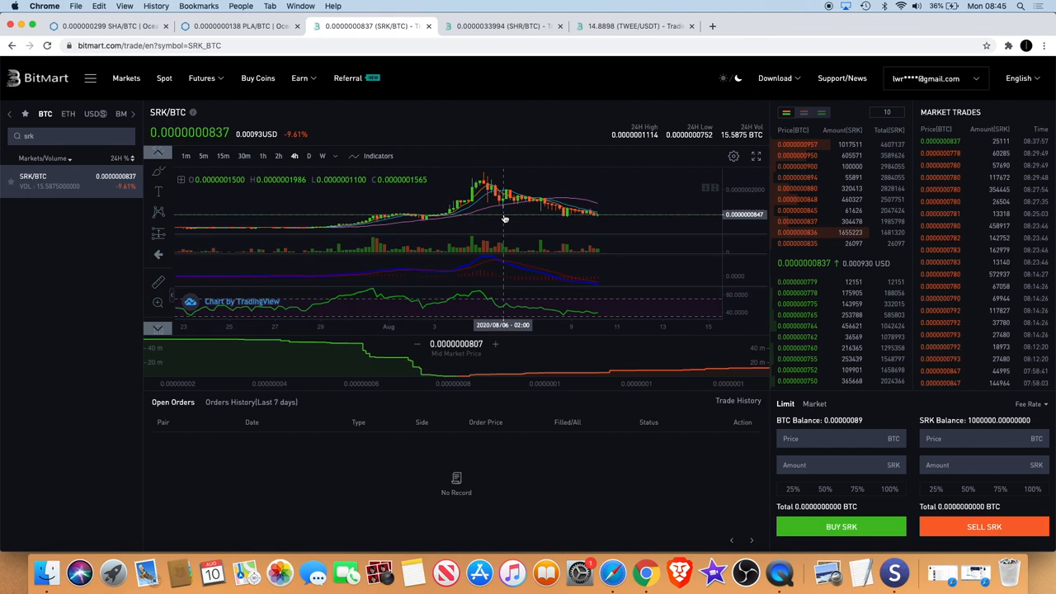
mouse_move(609, 221)
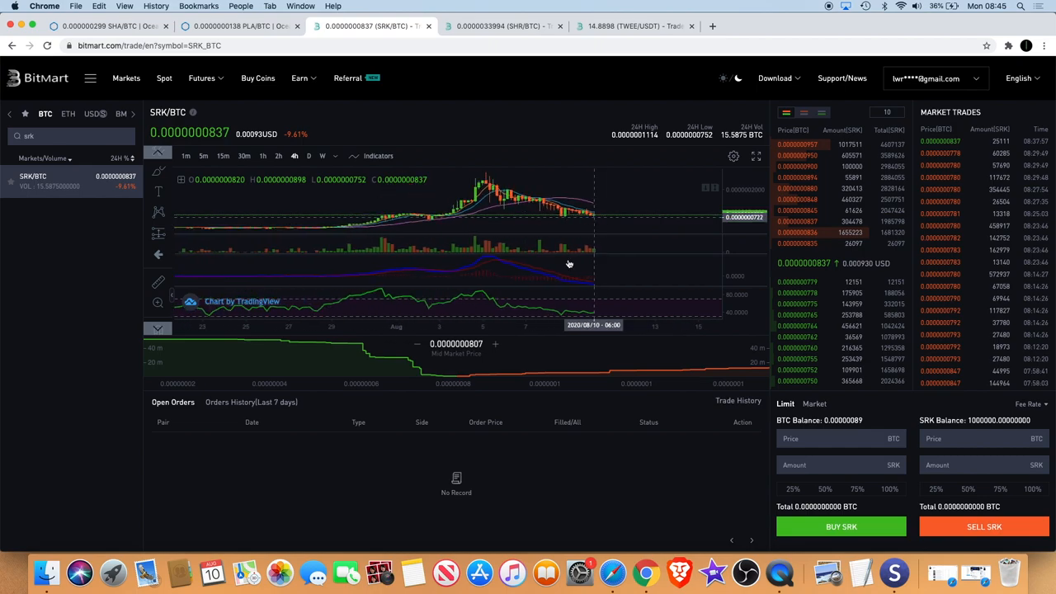
mouse_move(589, 317)
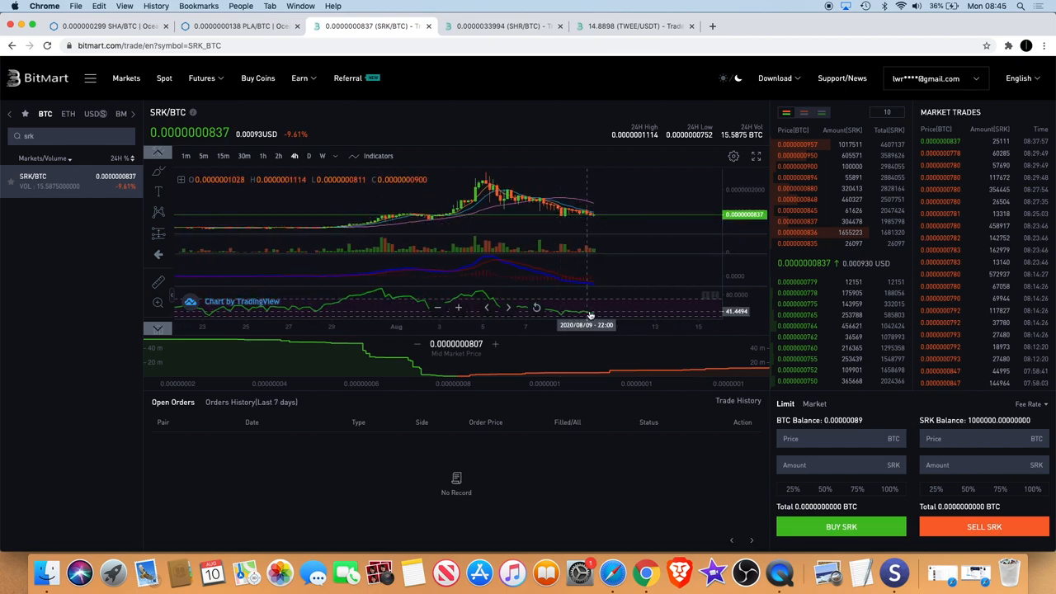
mouse_move(600, 313)
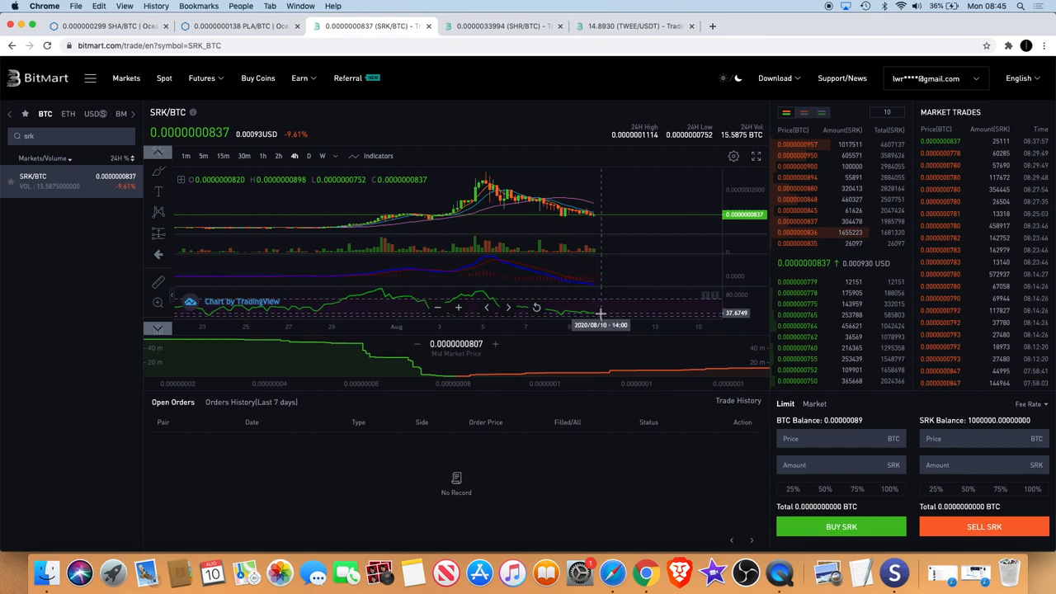
mouse_move(598, 285)
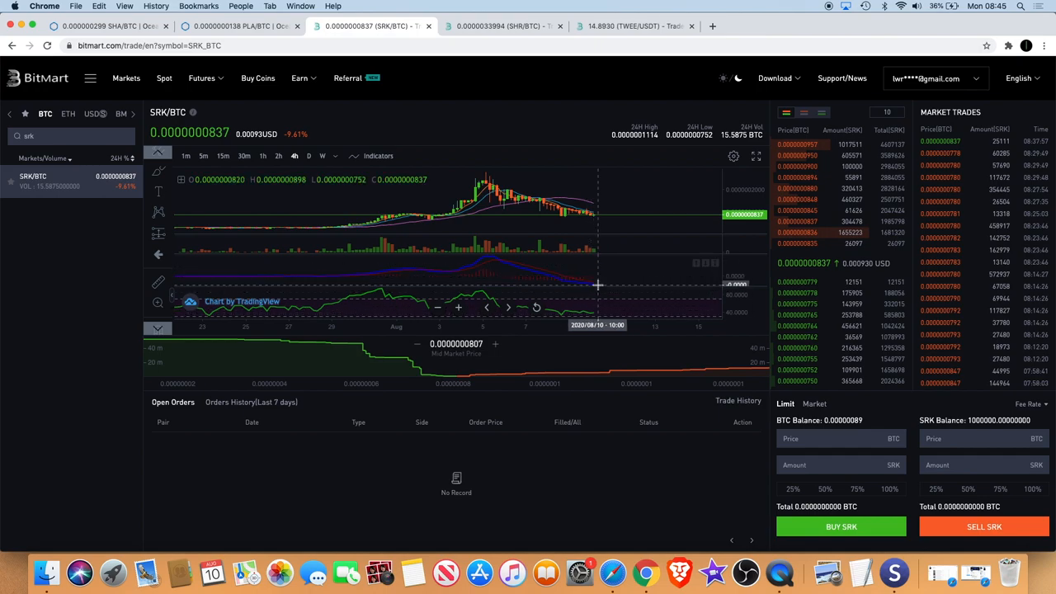
mouse_move(574, 280)
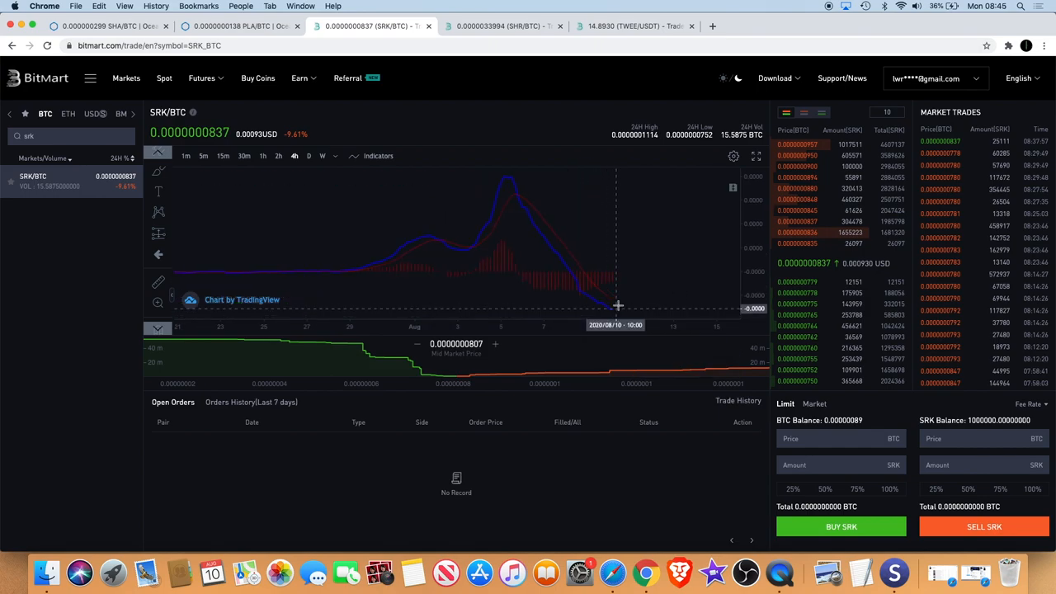
mouse_move(630, 293)
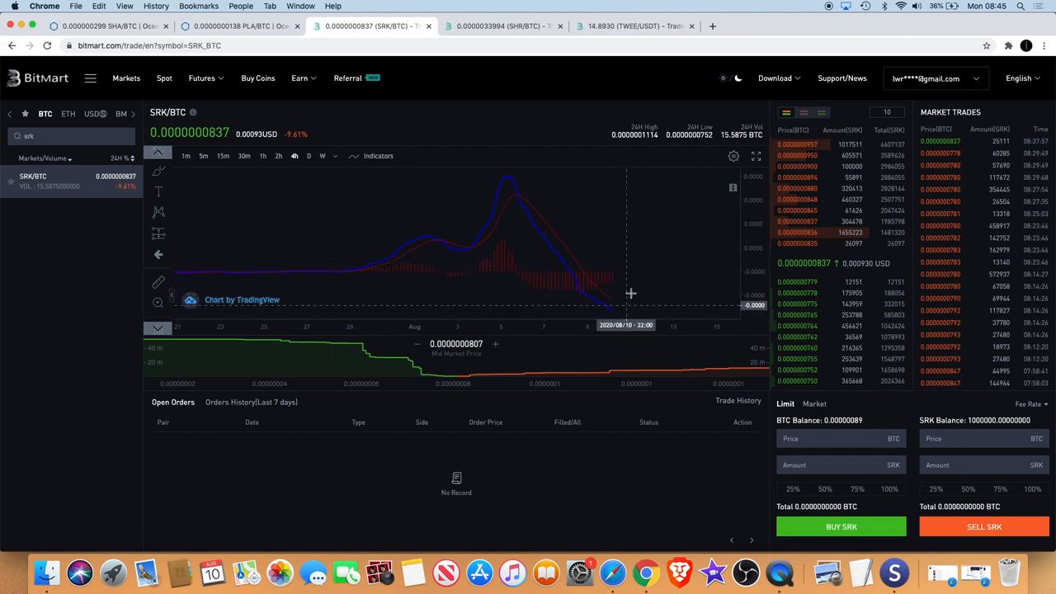
mouse_move(629, 302)
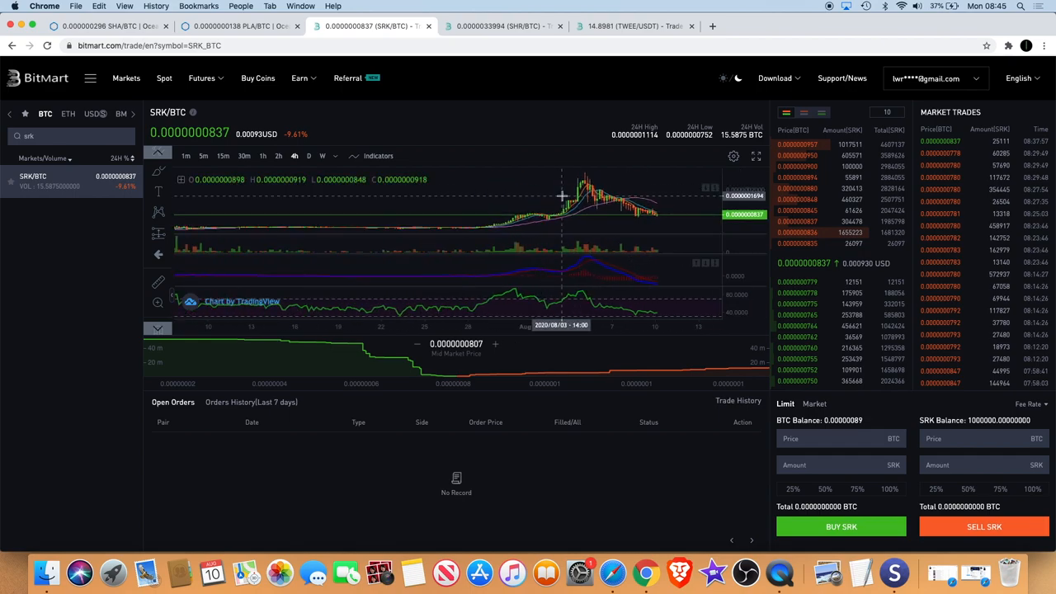
Widen the SRK/BTC chart to a several-month interval showing the August spike and pullback.
click(308, 155)
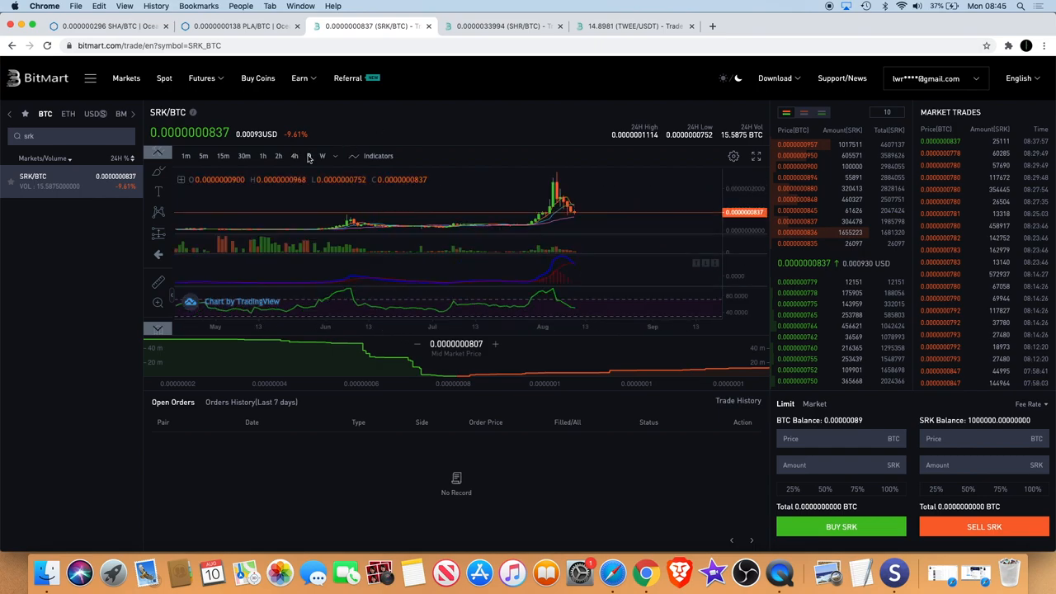
click(309, 155)
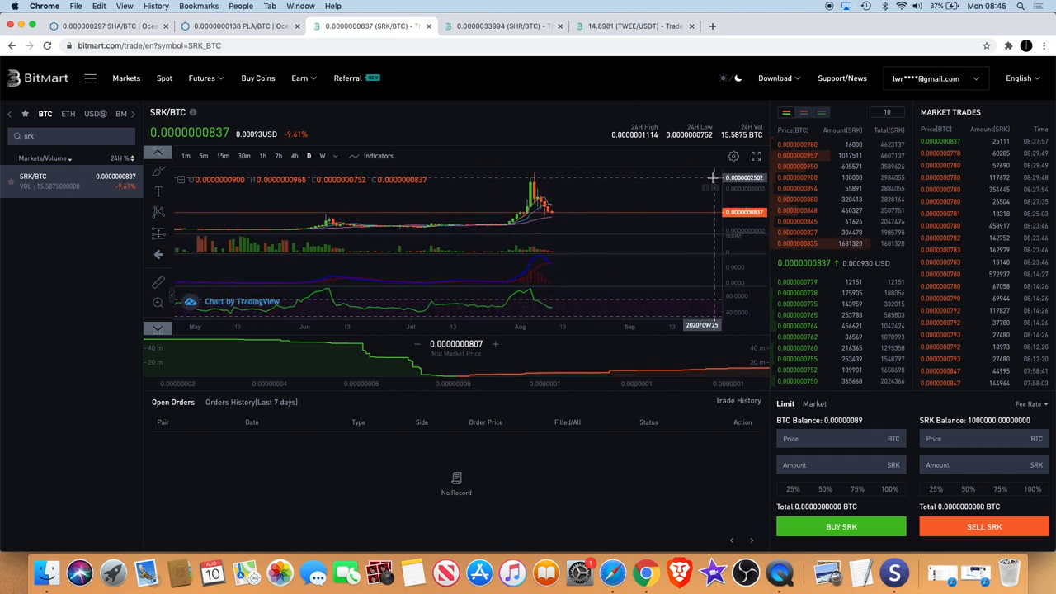
mouse_move(644, 248)
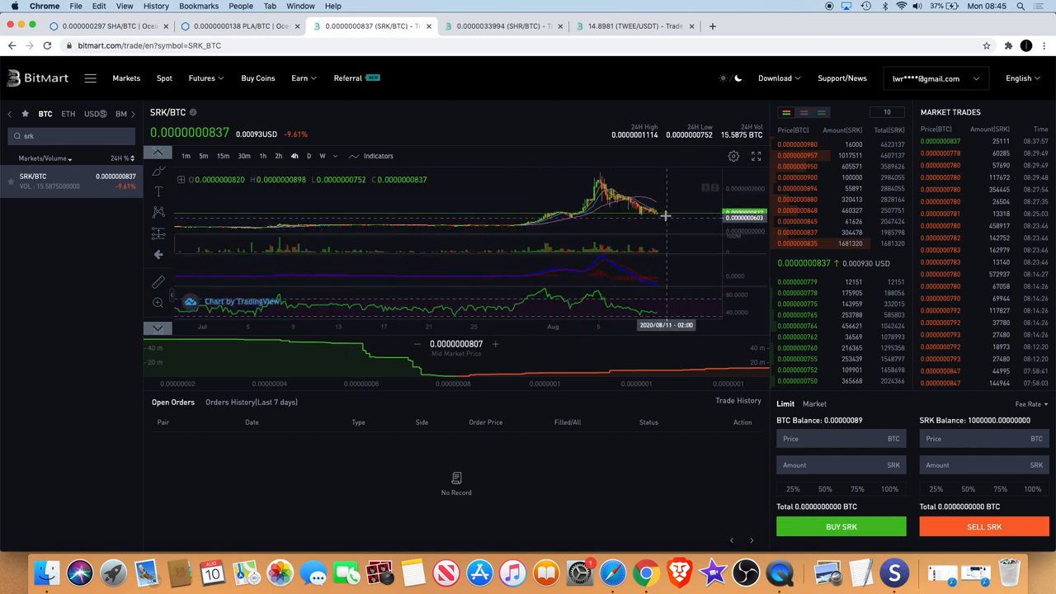
mouse_move(660, 218)
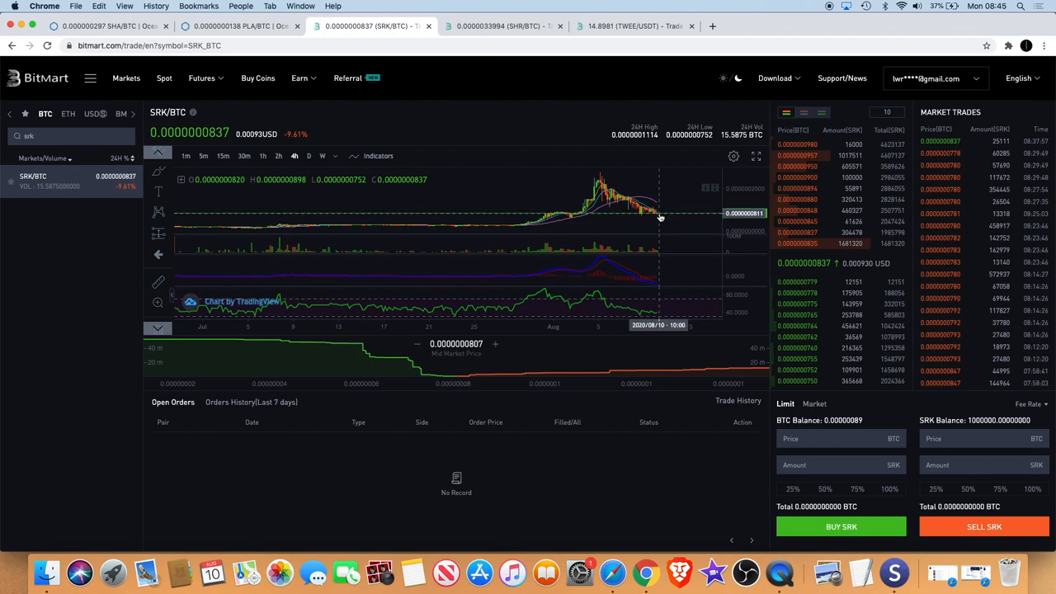
mouse_move(568, 198)
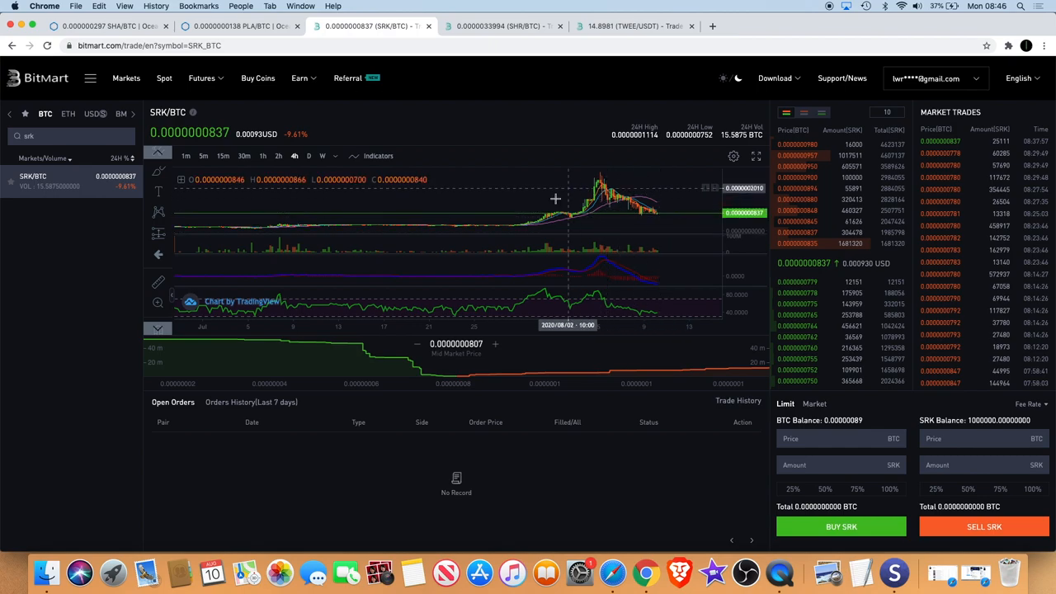
mouse_move(676, 214)
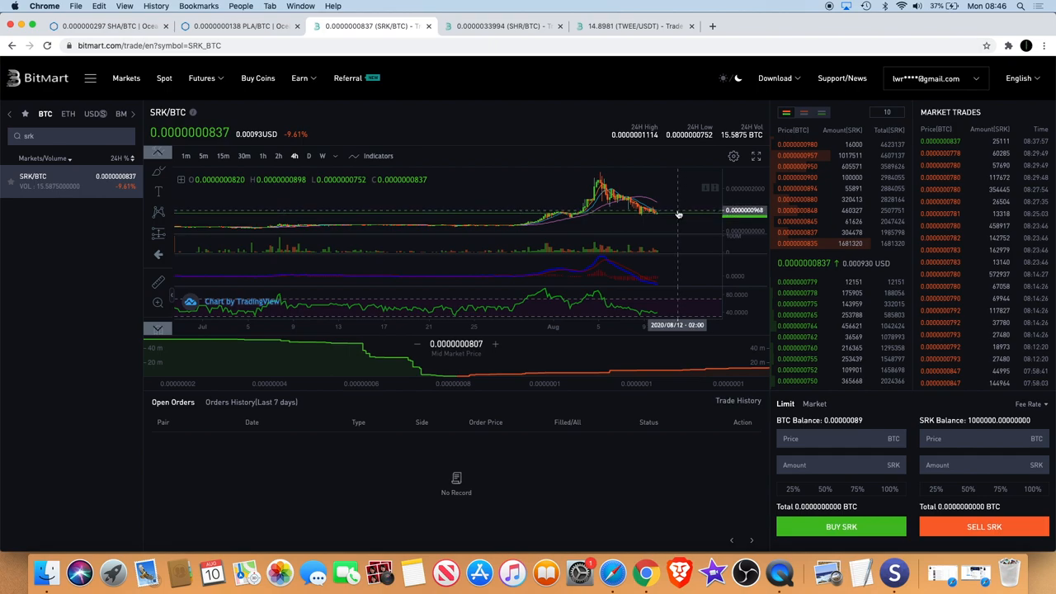
mouse_move(670, 216)
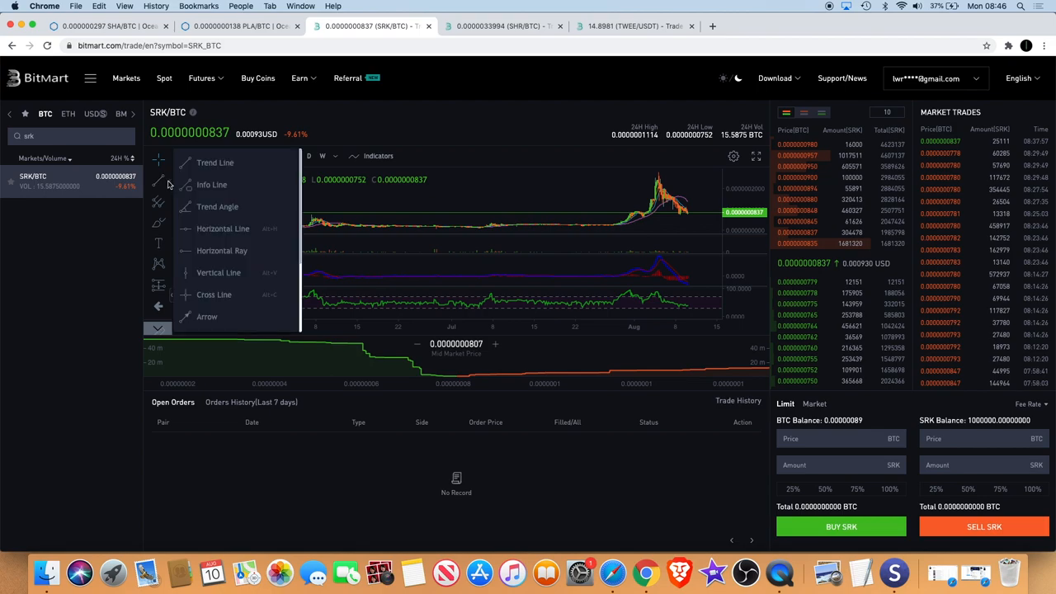
Draw a horizontal line marking a price level across the SRK/BTC chart.
click(386, 212)
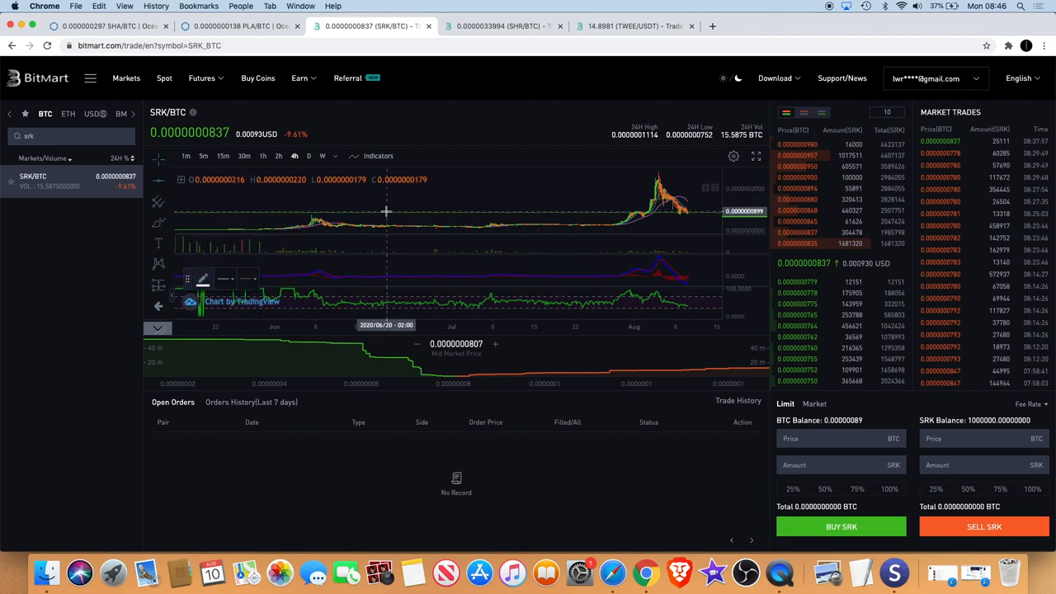
click(386, 213)
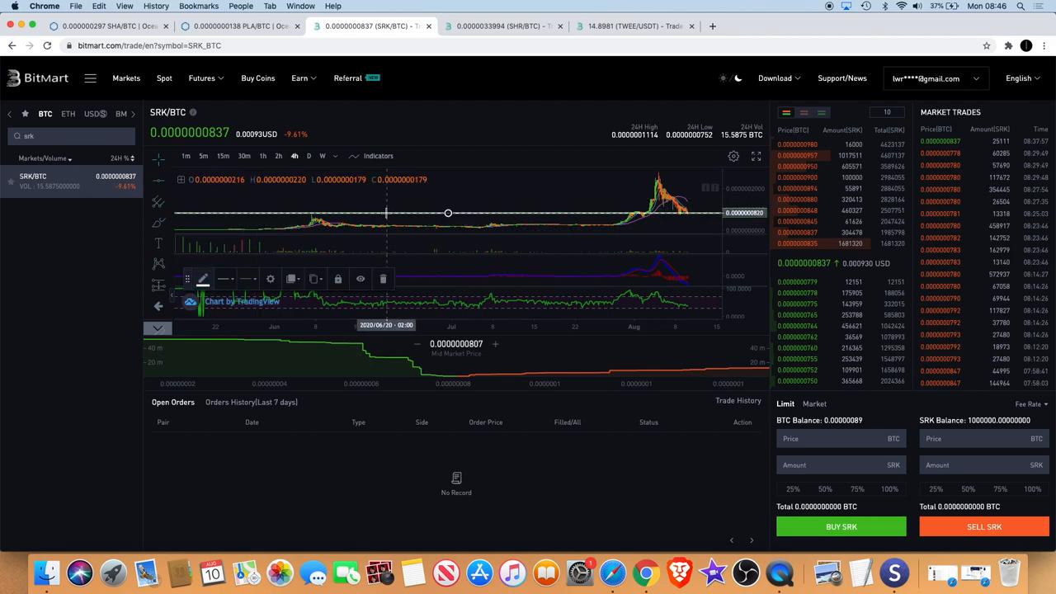
mouse_move(315, 221)
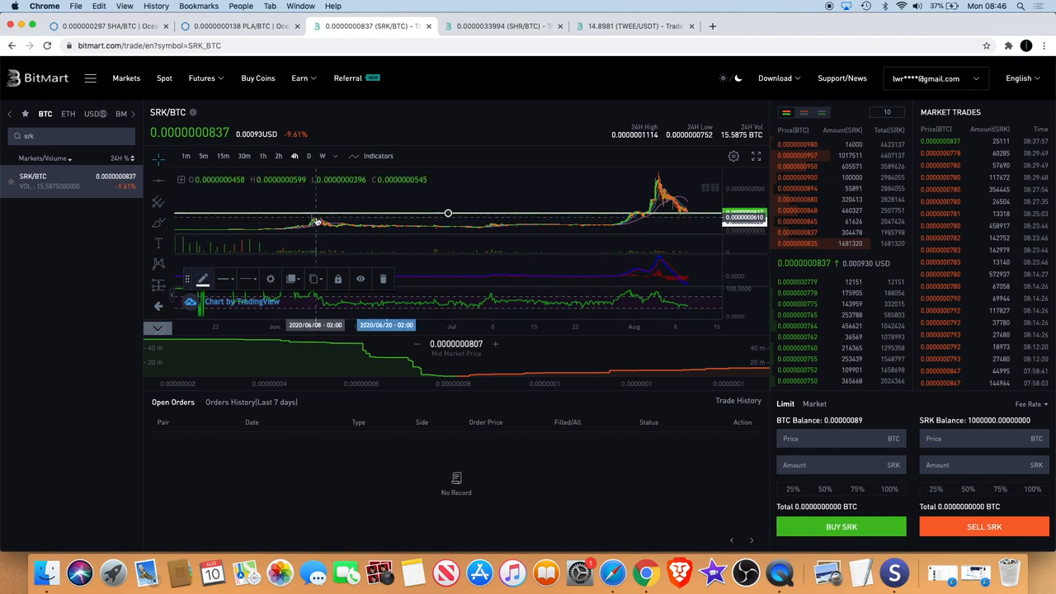
mouse_move(310, 221)
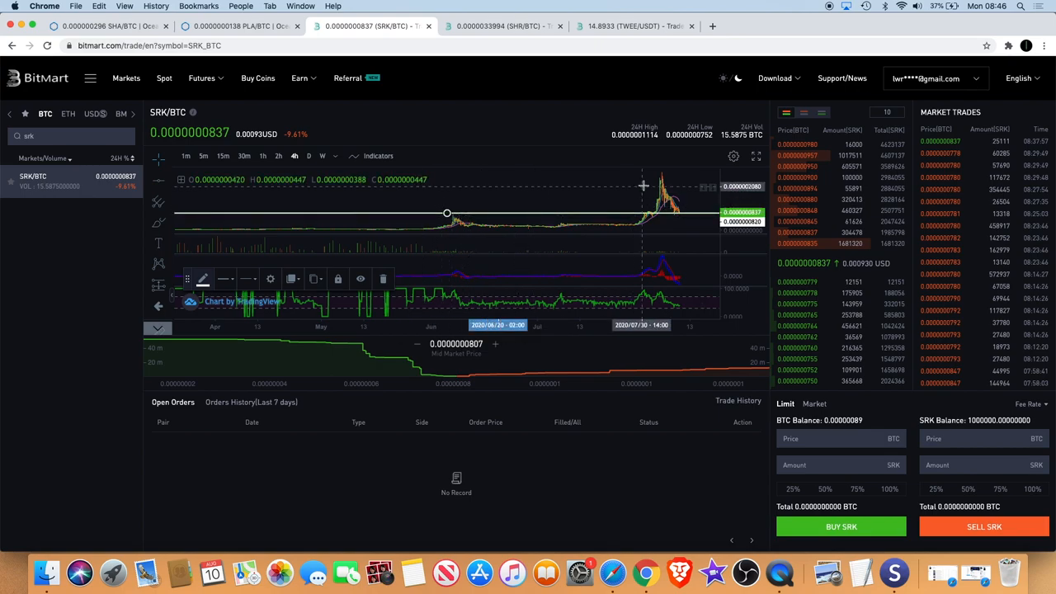
mouse_move(702, 218)
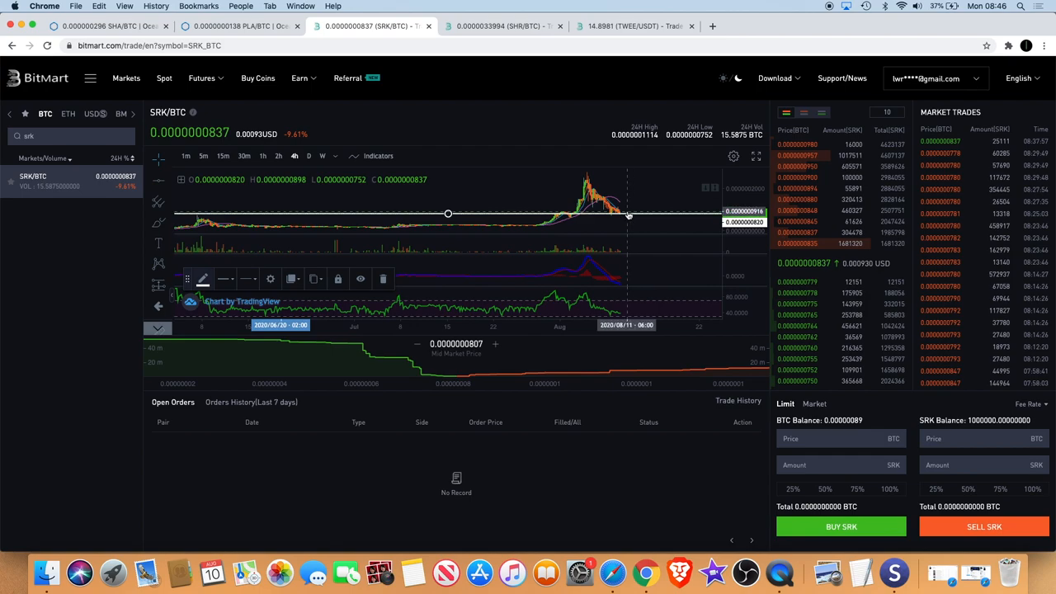
mouse_move(627, 214)
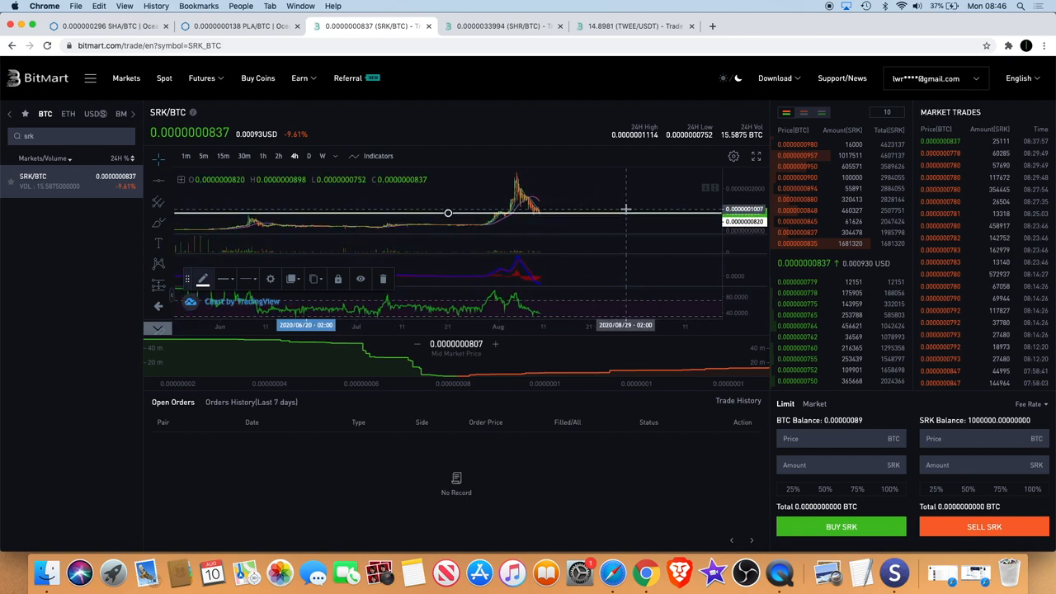
mouse_move(547, 208)
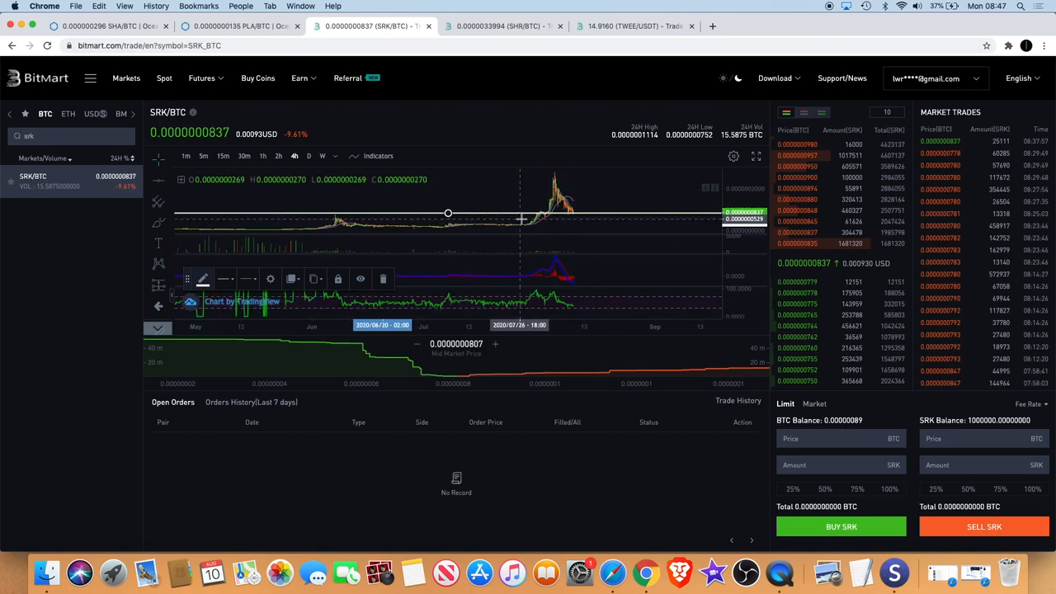
mouse_move(587, 194)
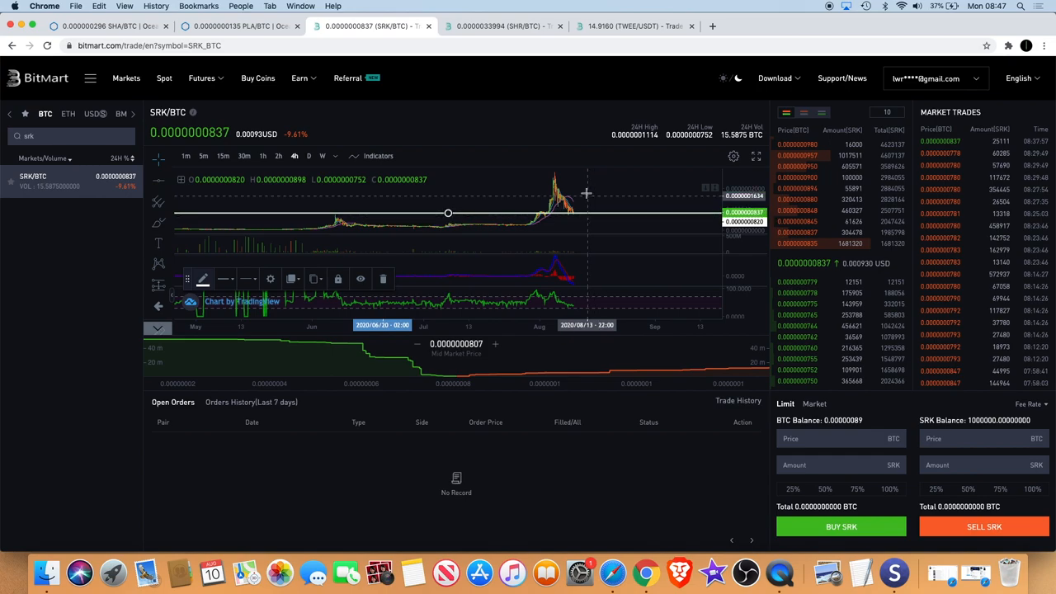
mouse_move(607, 203)
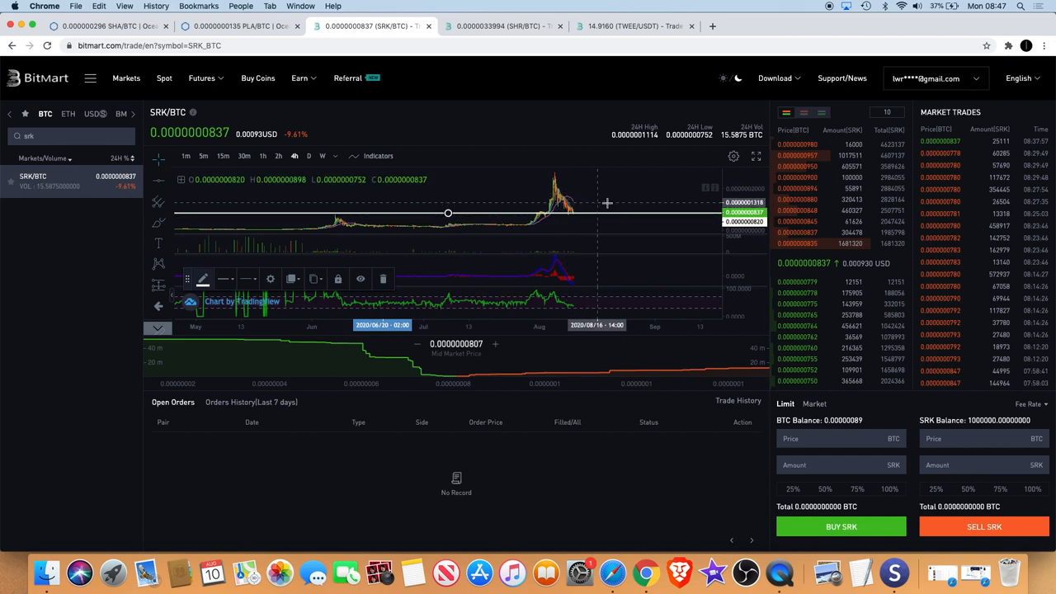
mouse_move(614, 203)
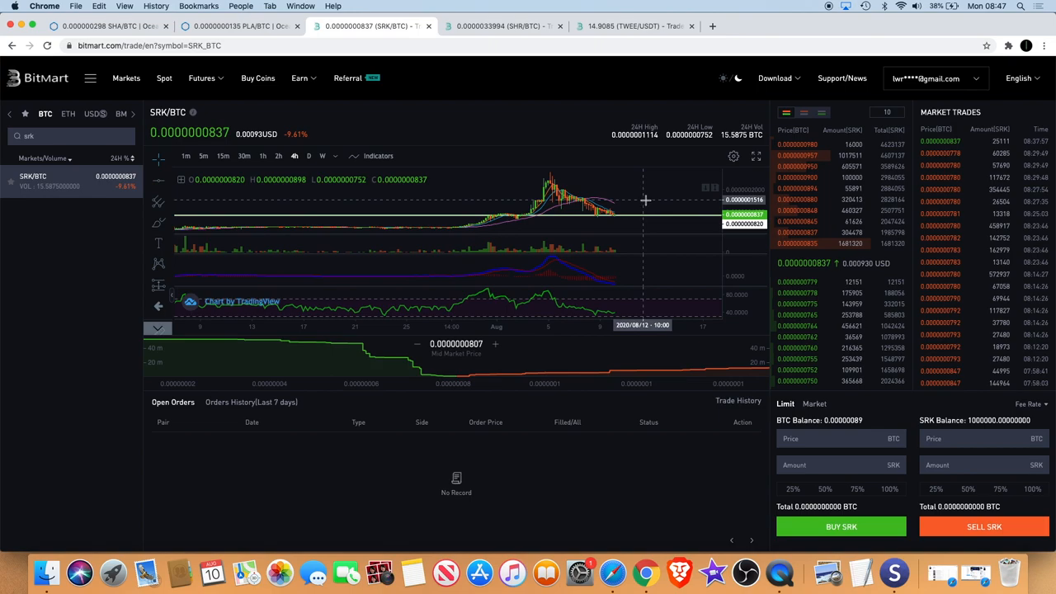
mouse_move(660, 220)
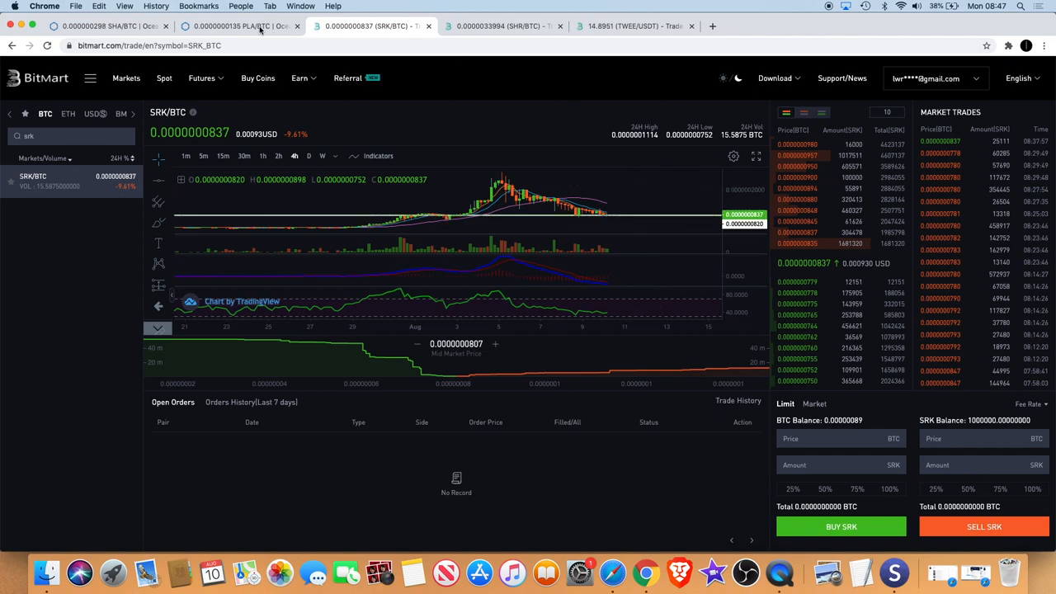
Switch to the OceanEx PLA/BTC tab to study its converging triangle trendlines.
click(239, 27)
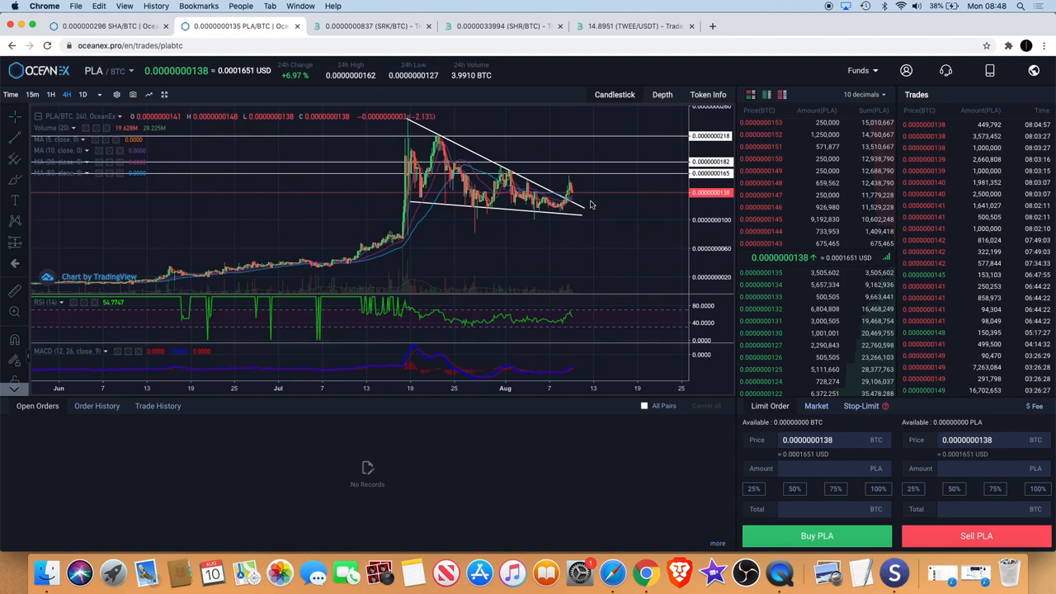
mouse_move(586, 251)
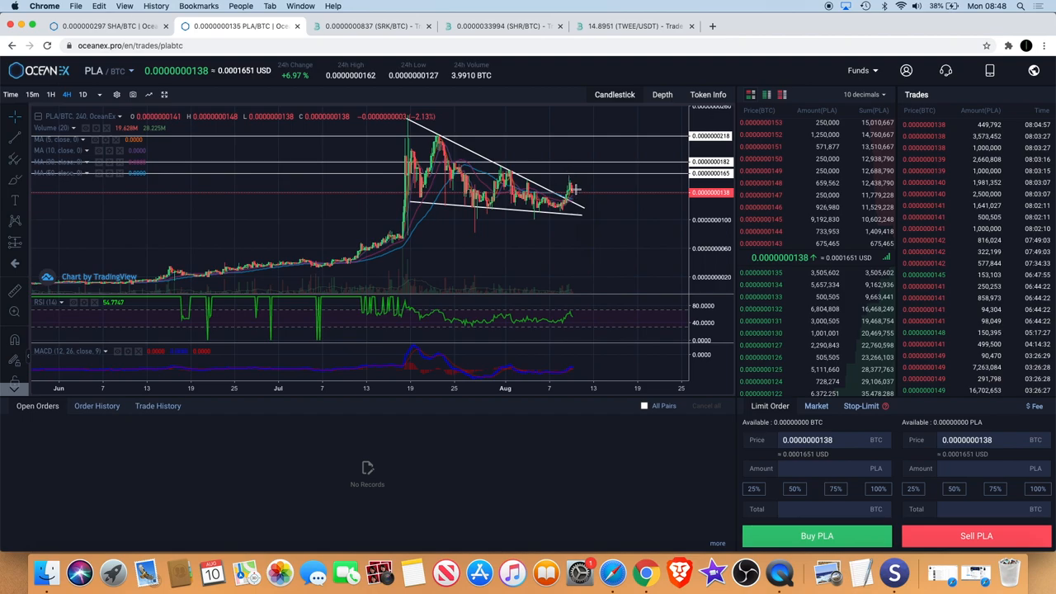
mouse_move(564, 264)
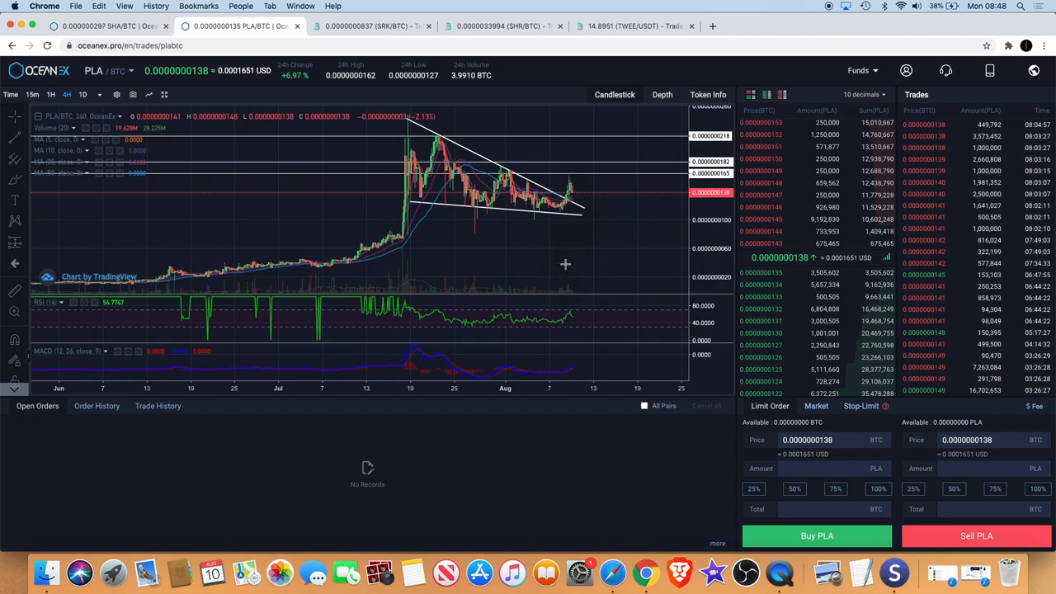
mouse_move(574, 191)
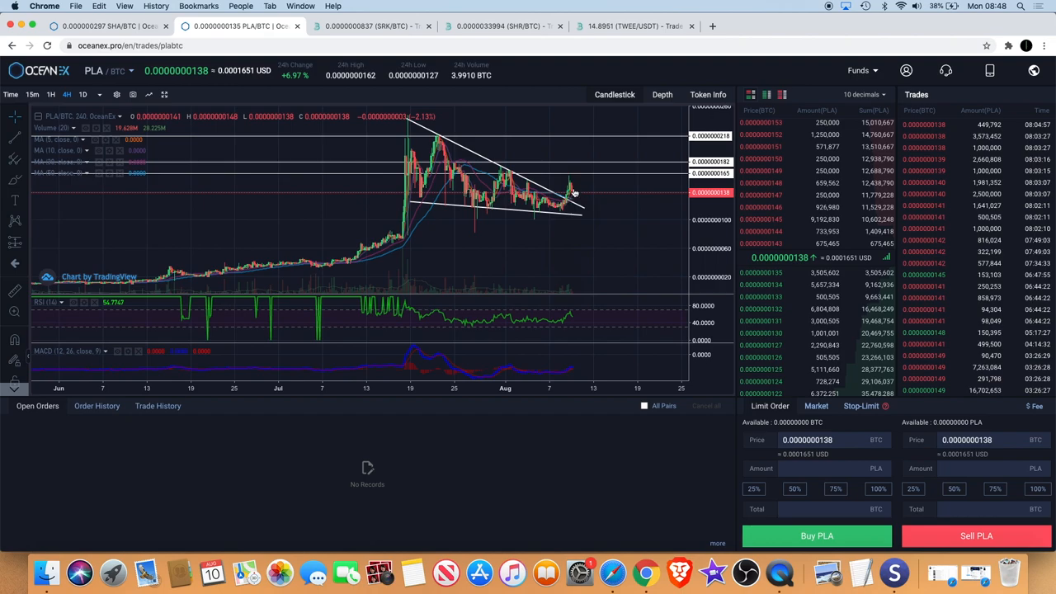
mouse_move(574, 183)
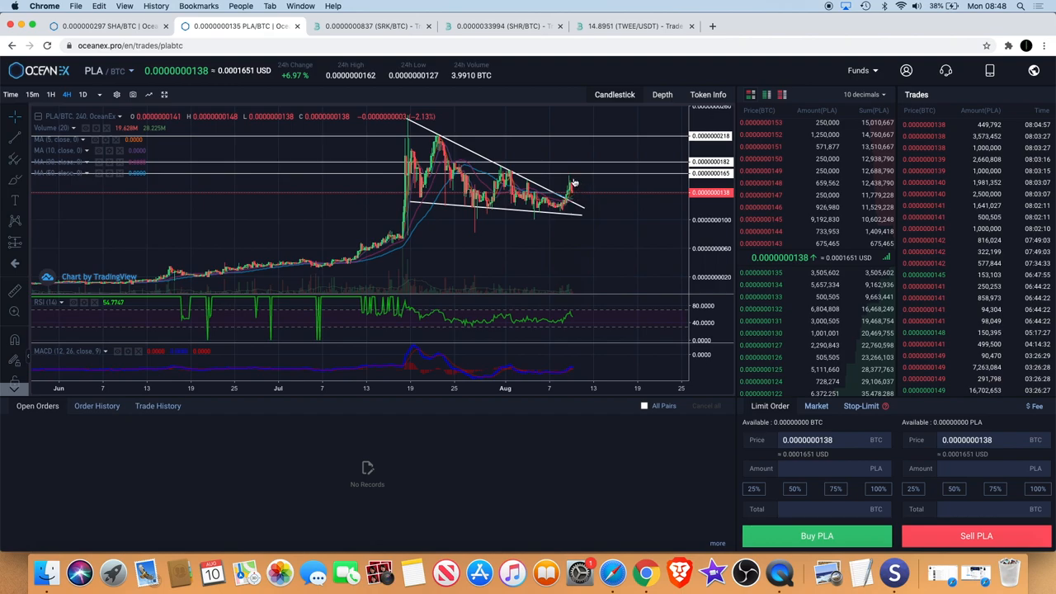
mouse_move(578, 201)
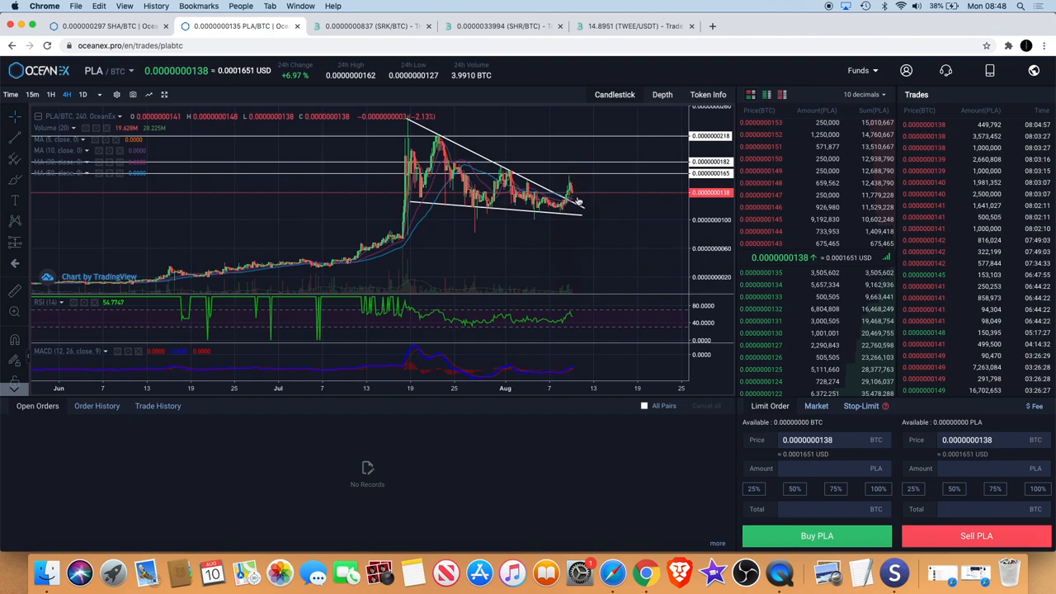
mouse_move(571, 192)
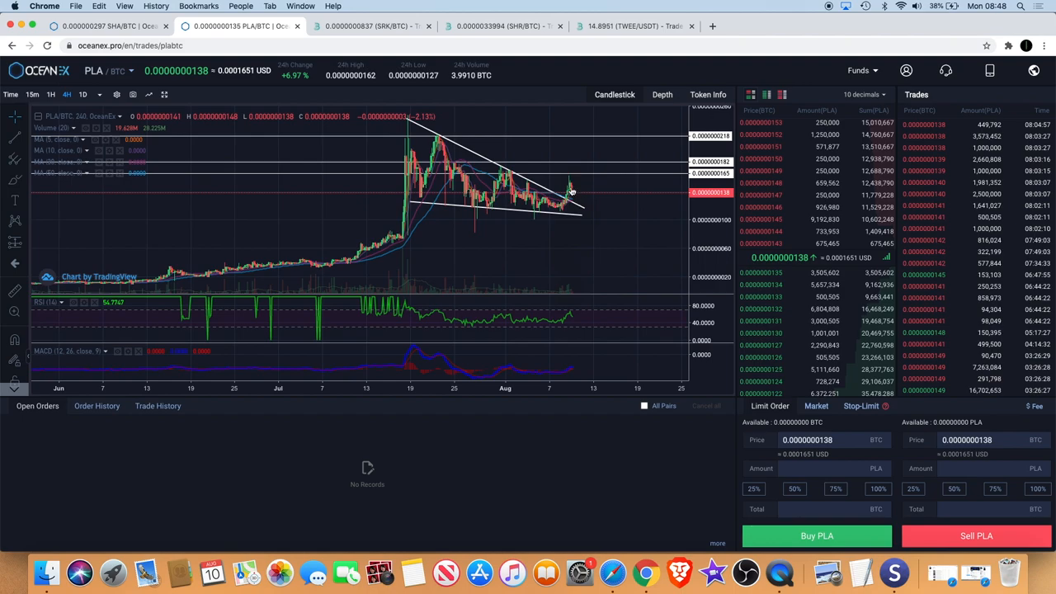
mouse_move(571, 175)
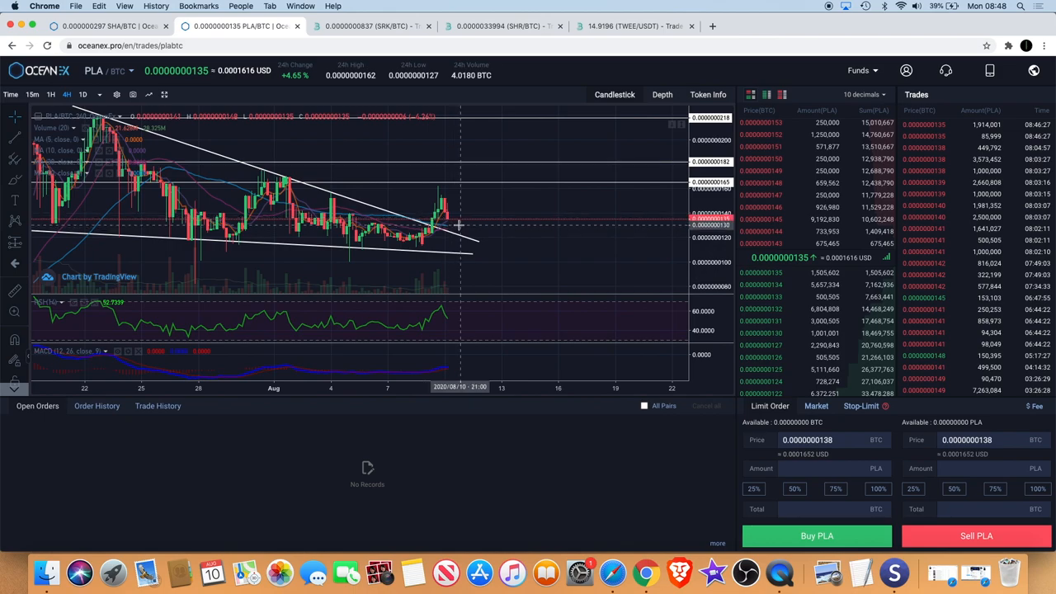
mouse_move(456, 228)
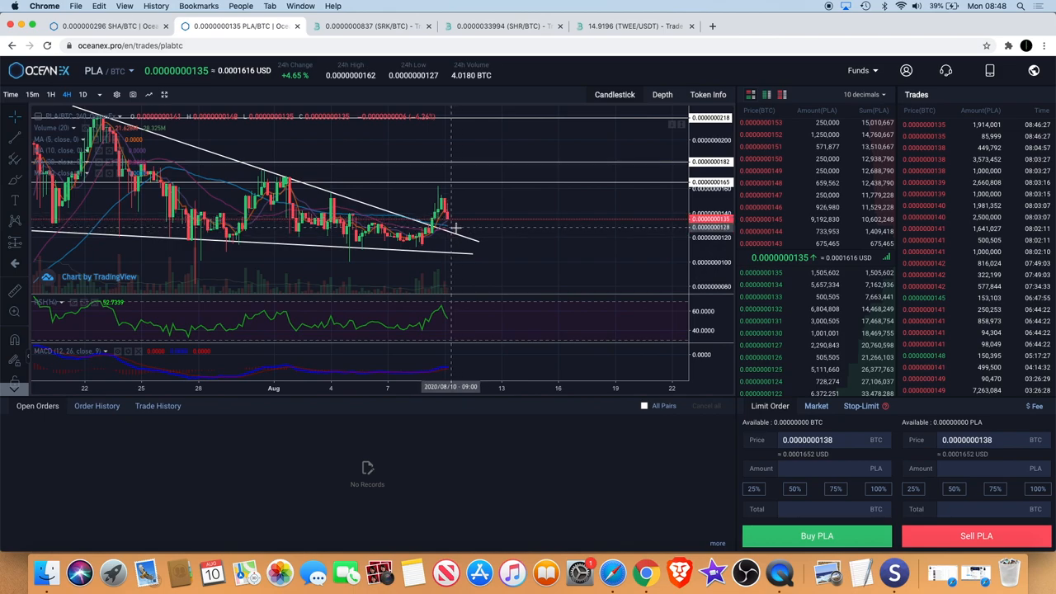
mouse_move(456, 238)
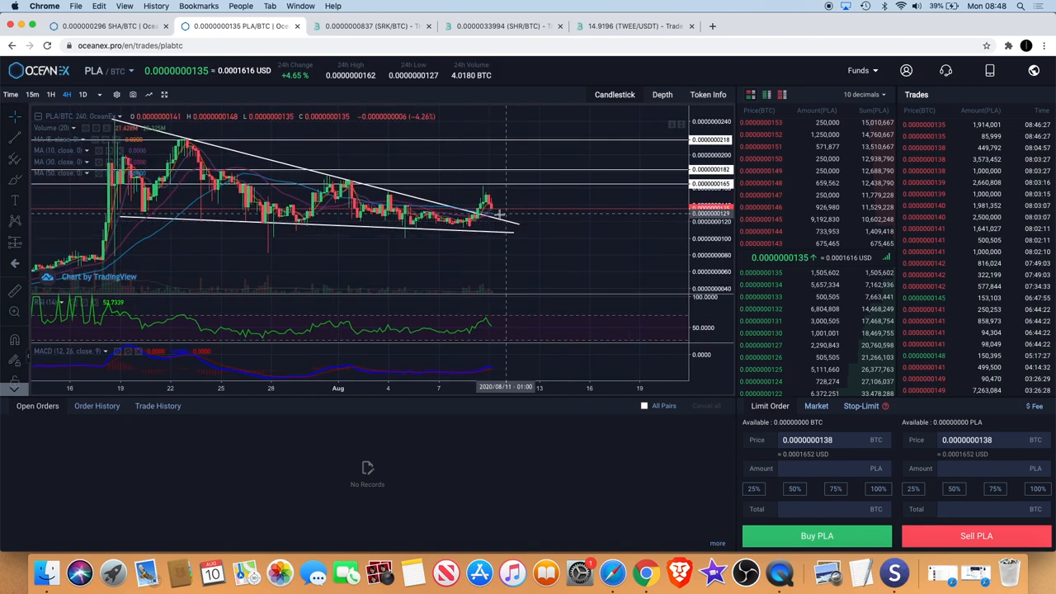
mouse_move(499, 218)
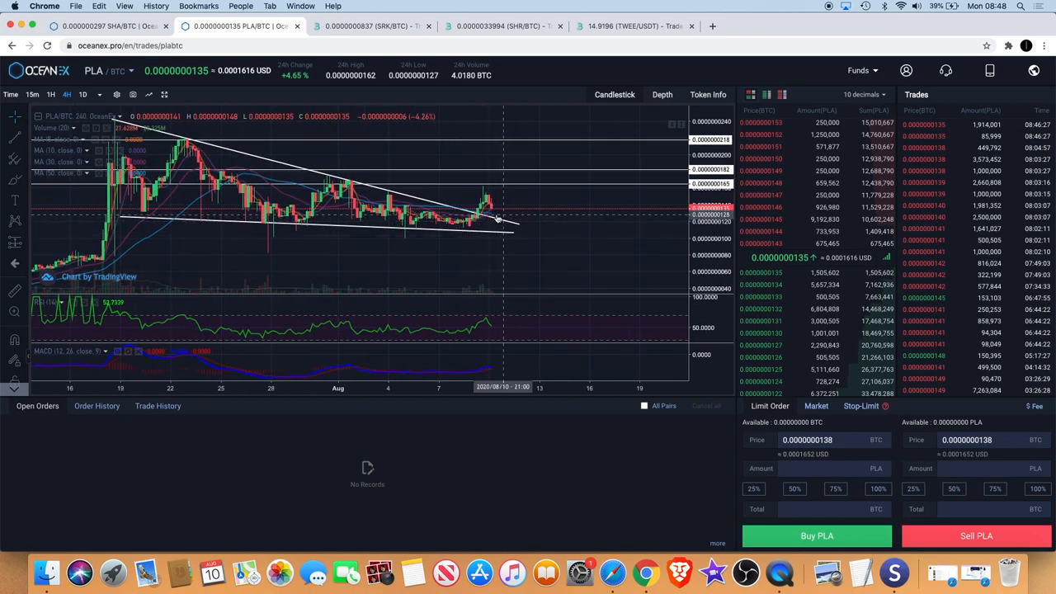
mouse_move(498, 221)
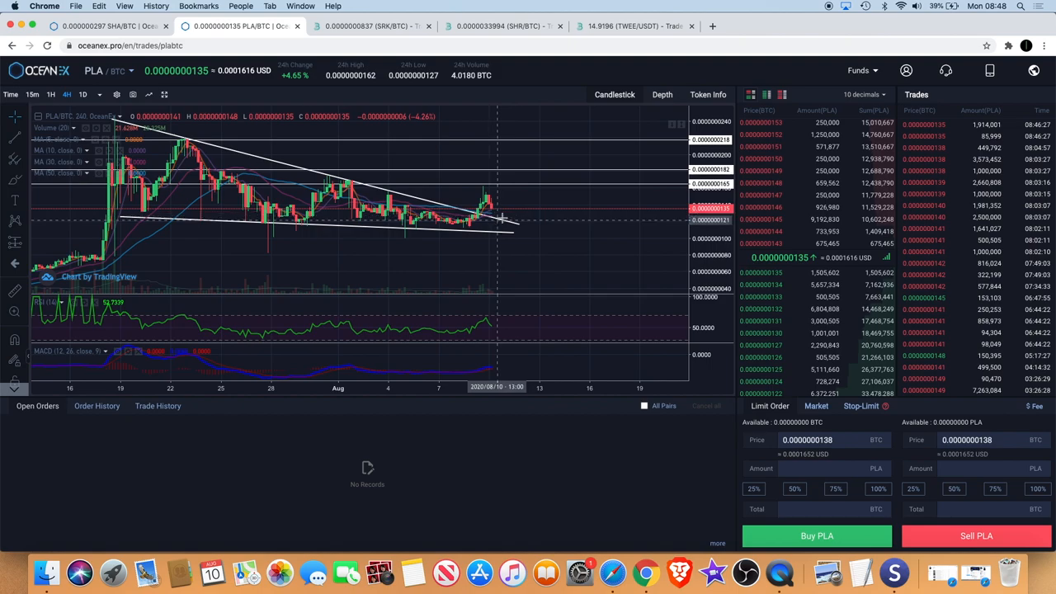
mouse_move(485, 202)
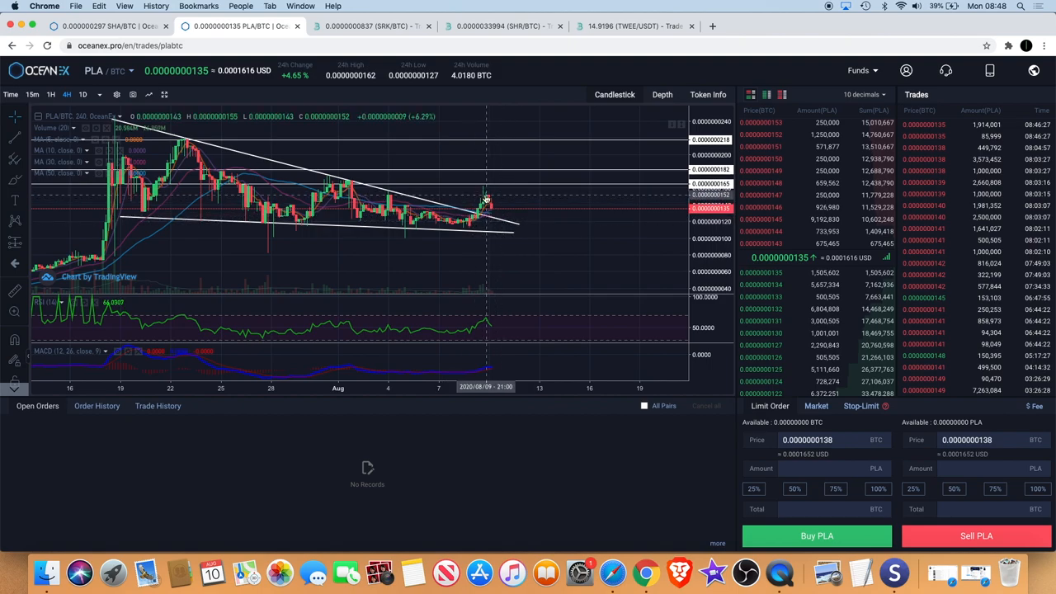
mouse_move(505, 206)
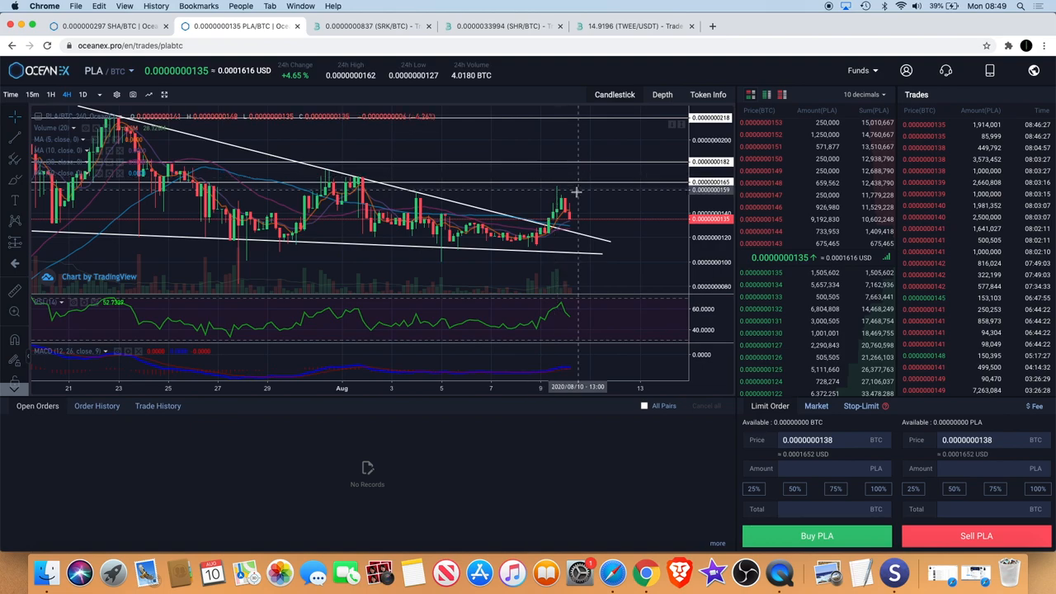
mouse_move(567, 191)
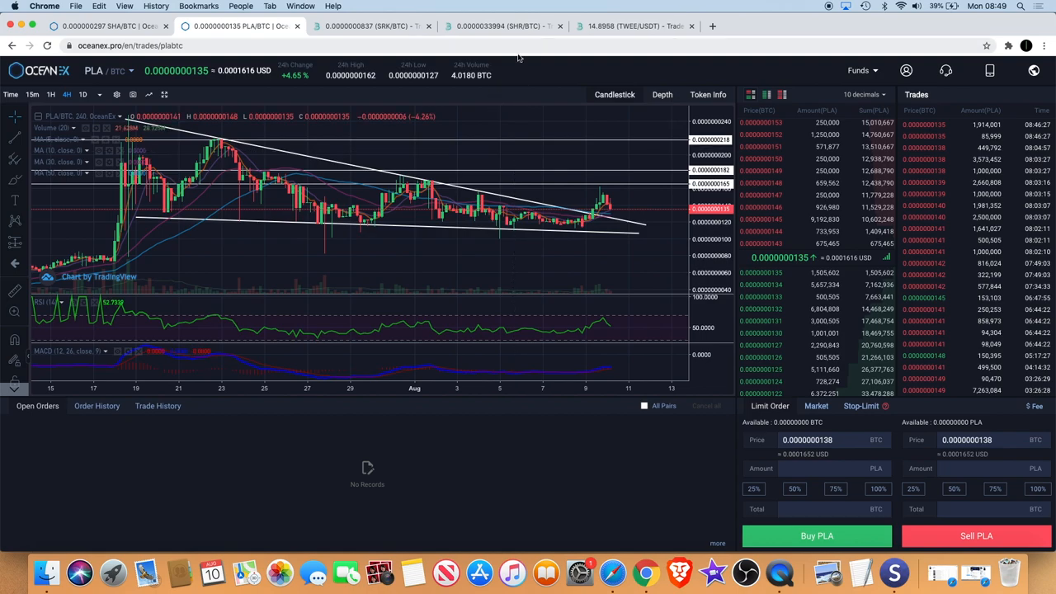
click(503, 27)
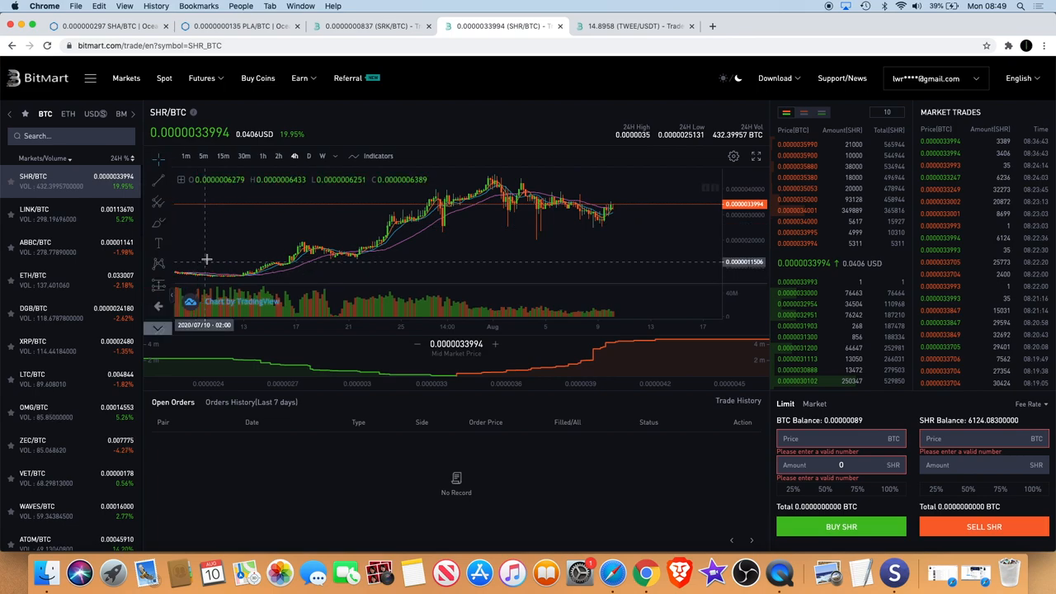
mouse_move(497, 218)
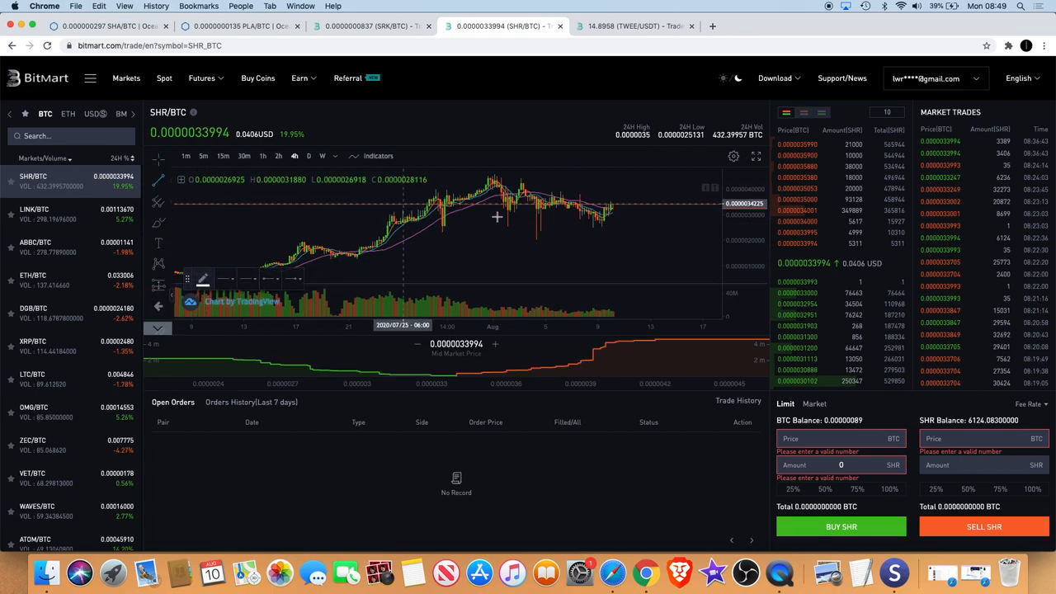
mouse_move(488, 171)
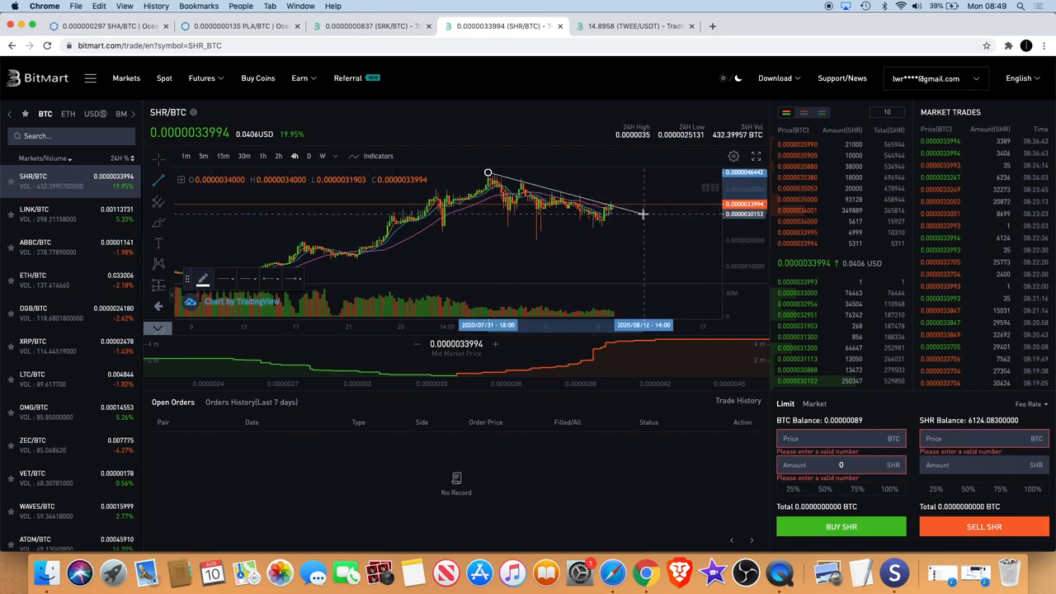
mouse_move(643, 221)
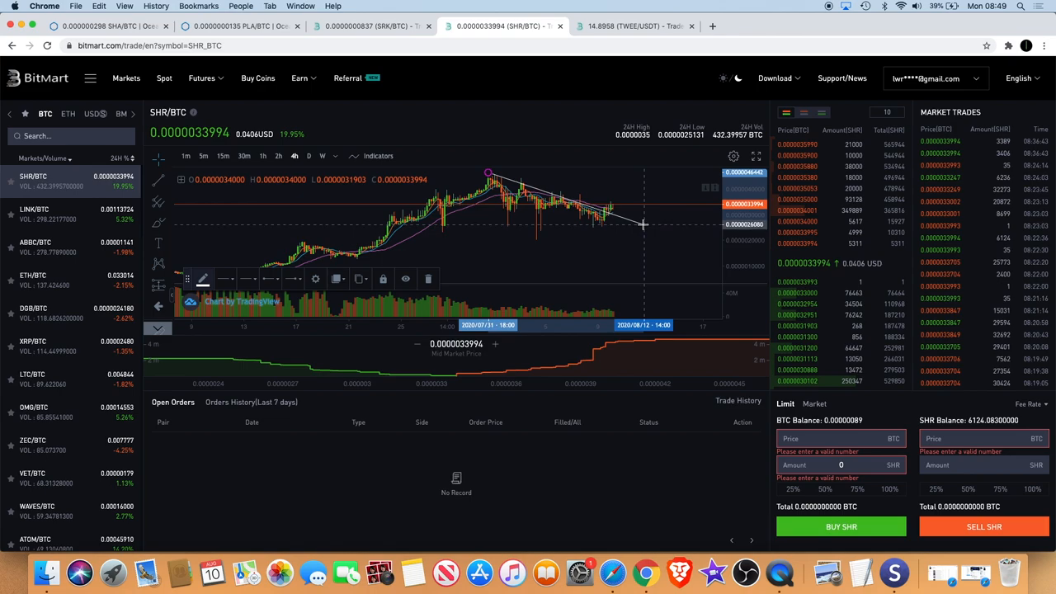
mouse_move(643, 221)
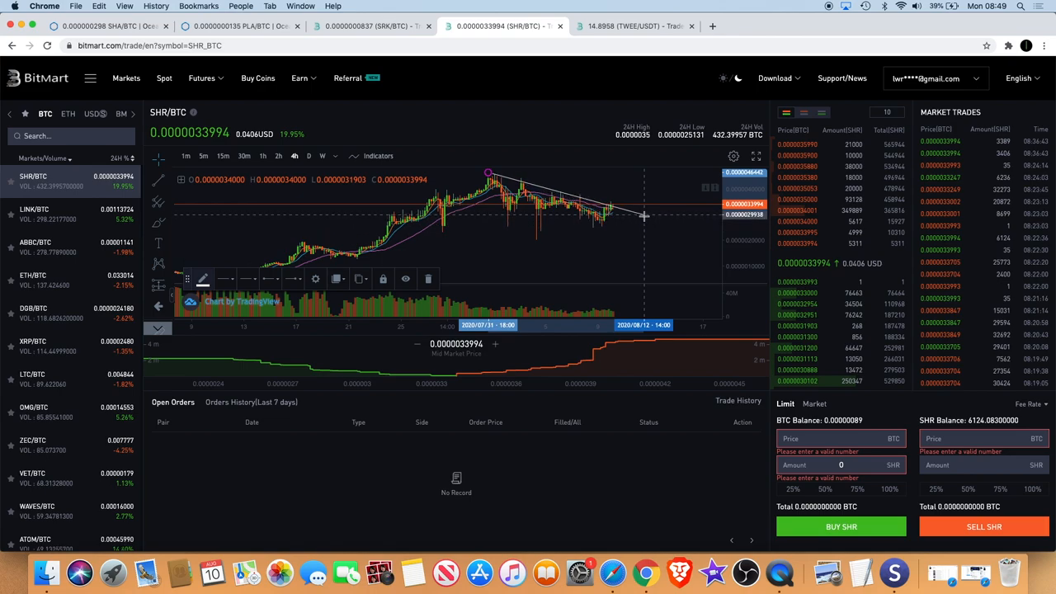
mouse_move(644, 216)
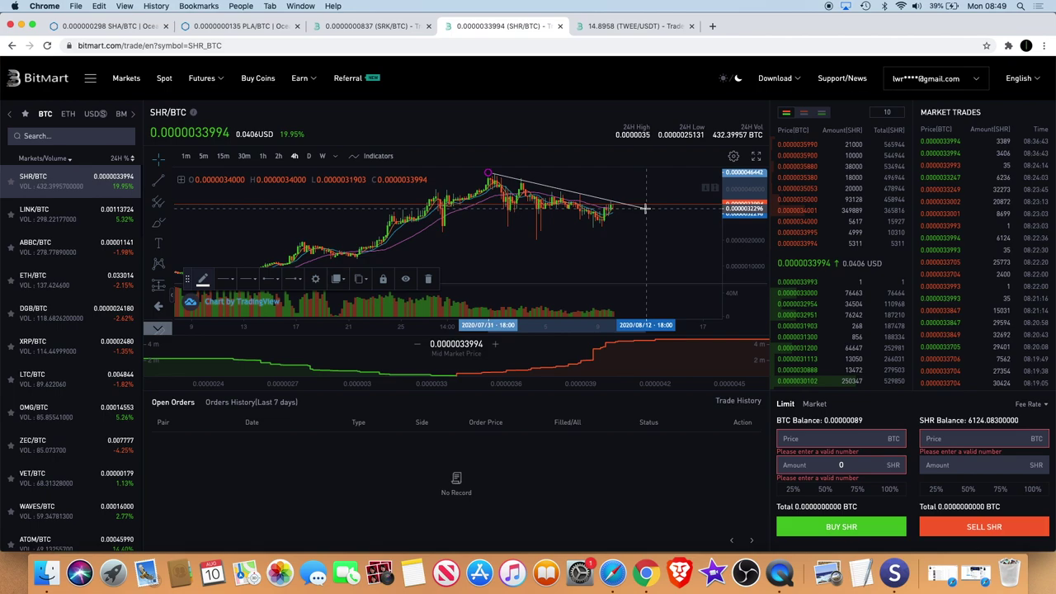
mouse_move(647, 208)
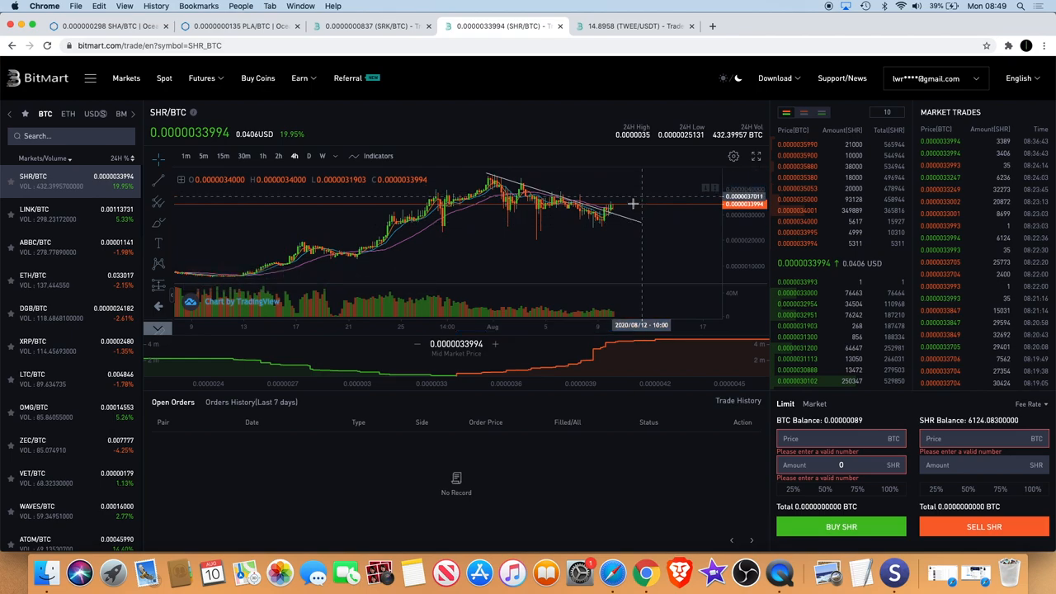
mouse_move(612, 228)
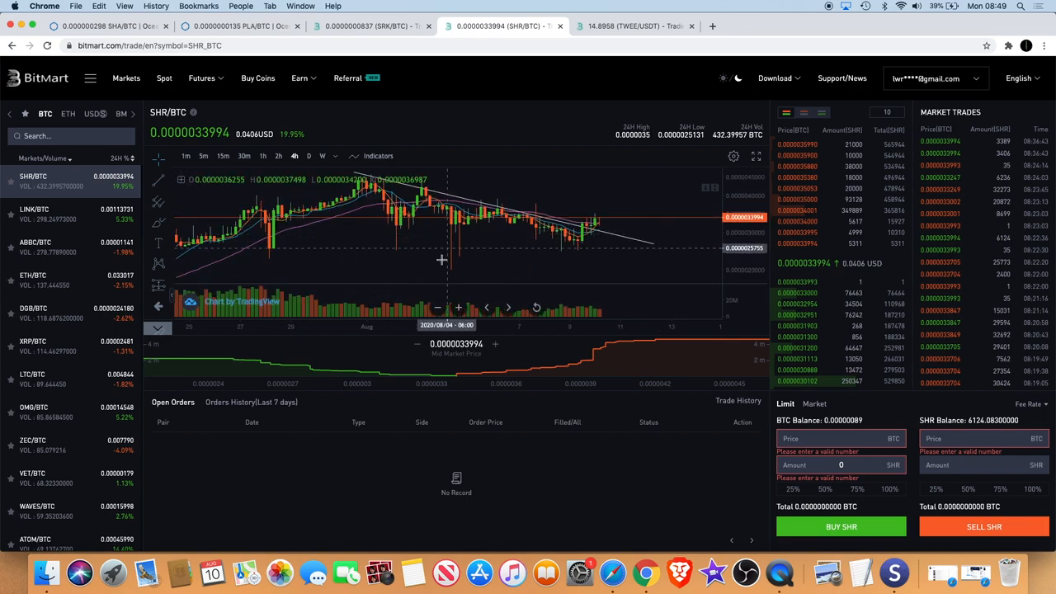
mouse_move(453, 274)
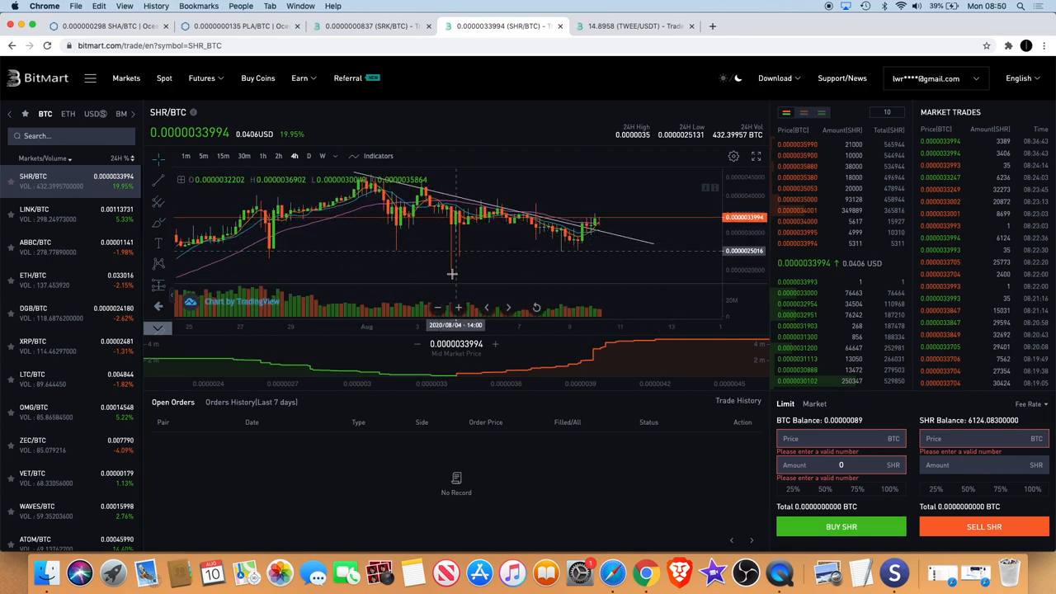
mouse_move(455, 244)
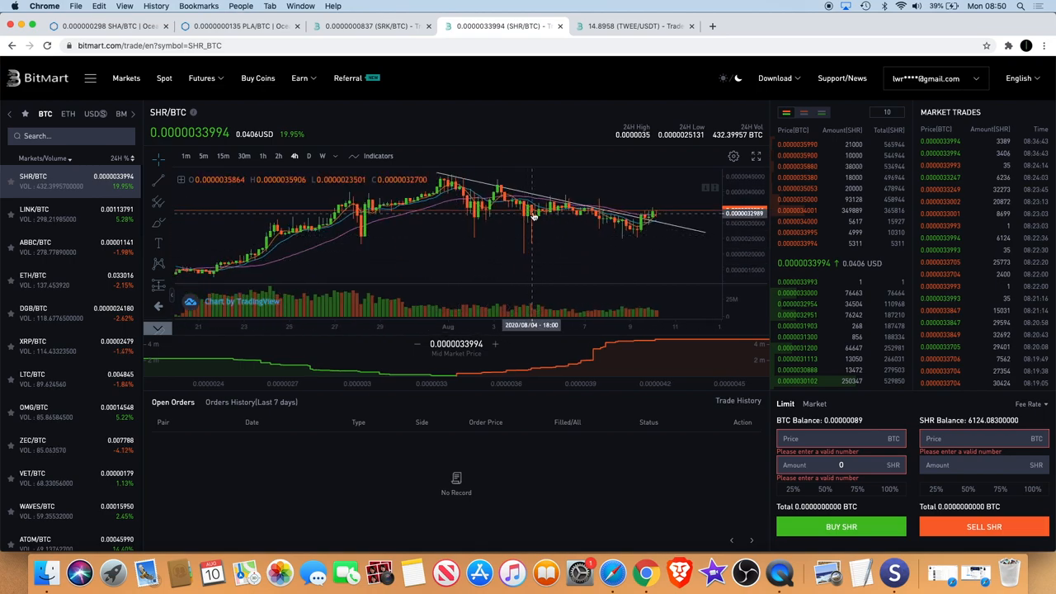
mouse_move(580, 231)
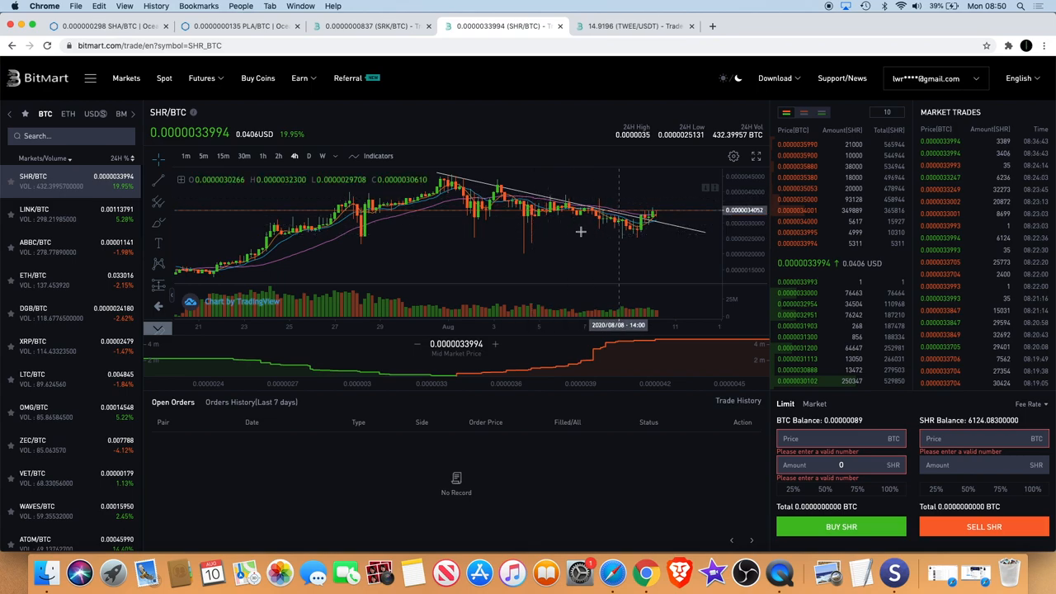
mouse_move(617, 234)
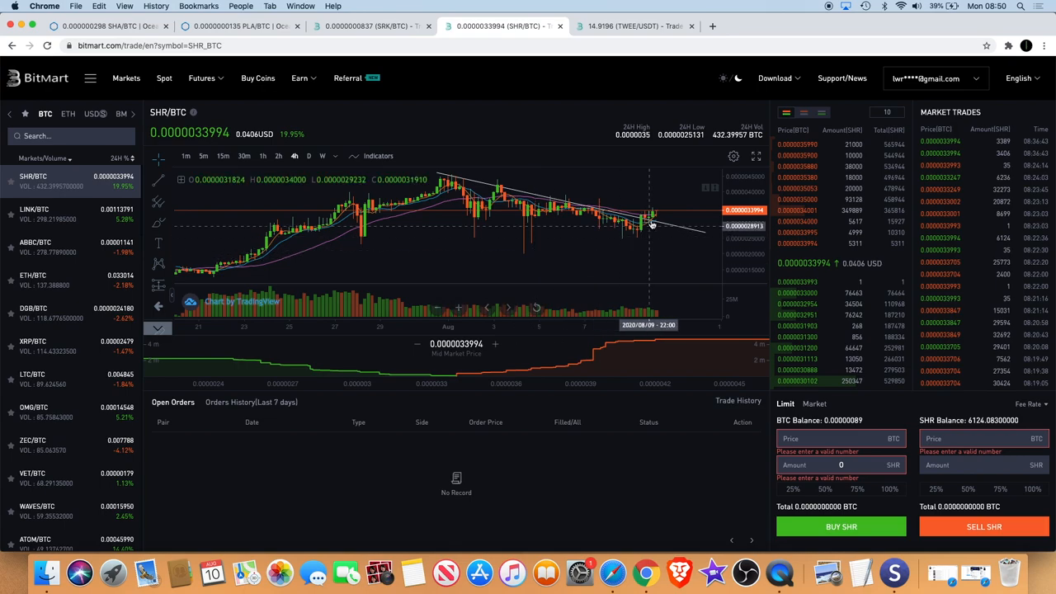
mouse_move(660, 211)
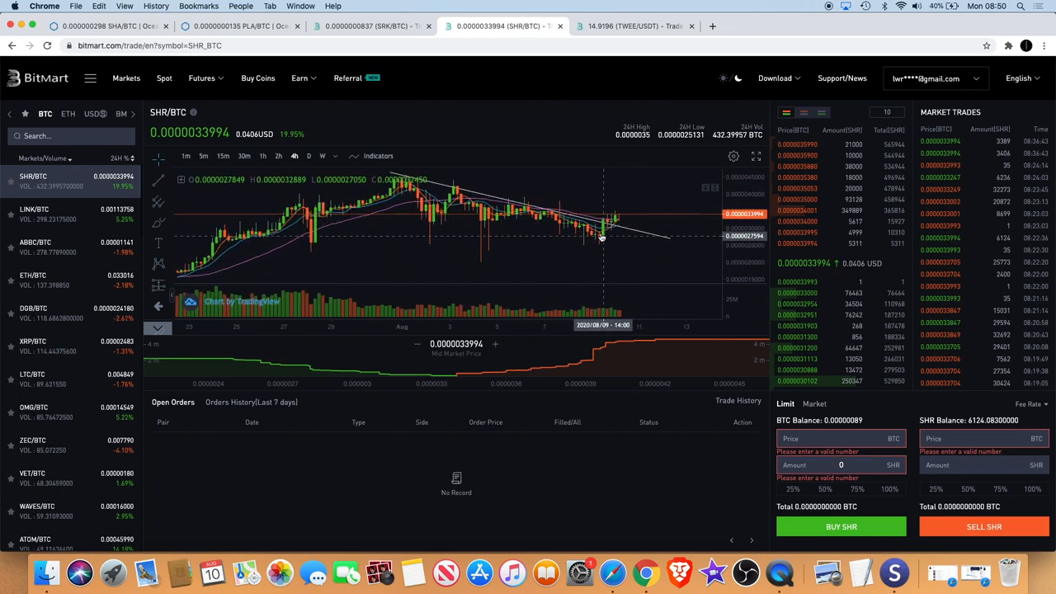
mouse_move(571, 205)
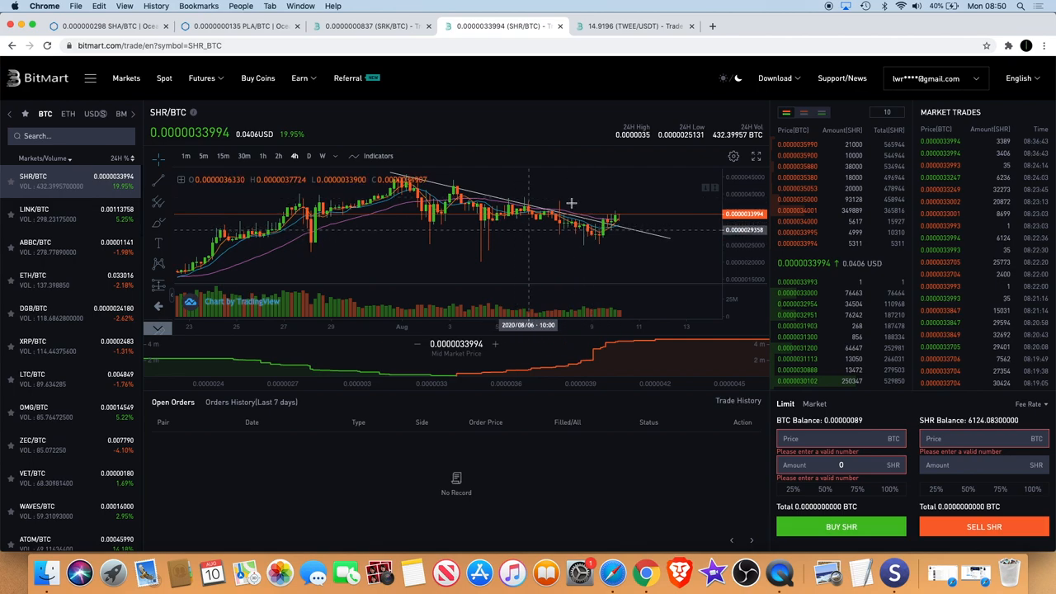
mouse_move(567, 204)
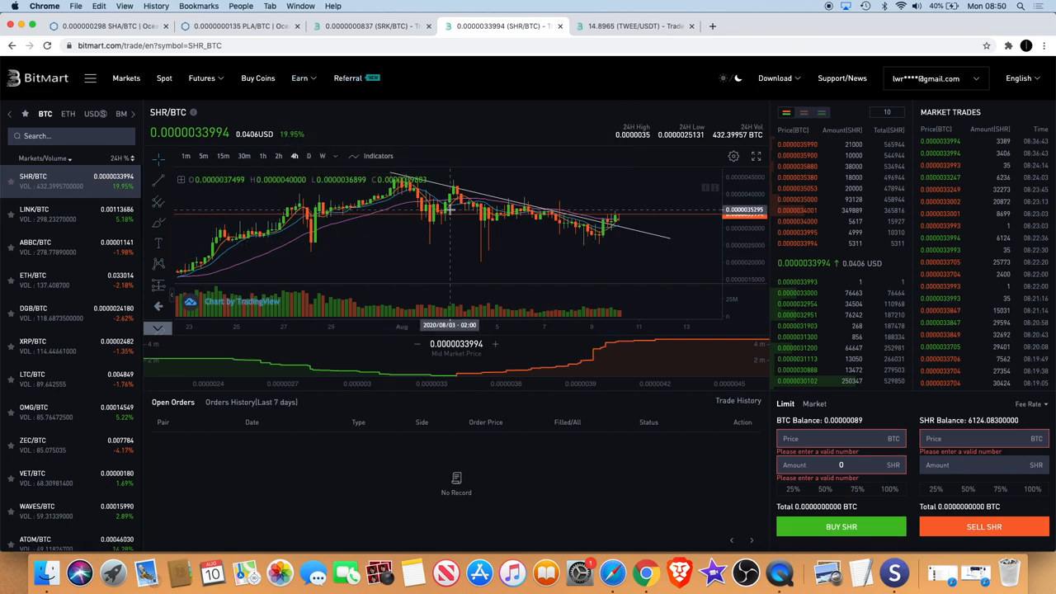
Return to the BitMart SRK/BTC tab with its horizontal price-level line.
click(370, 27)
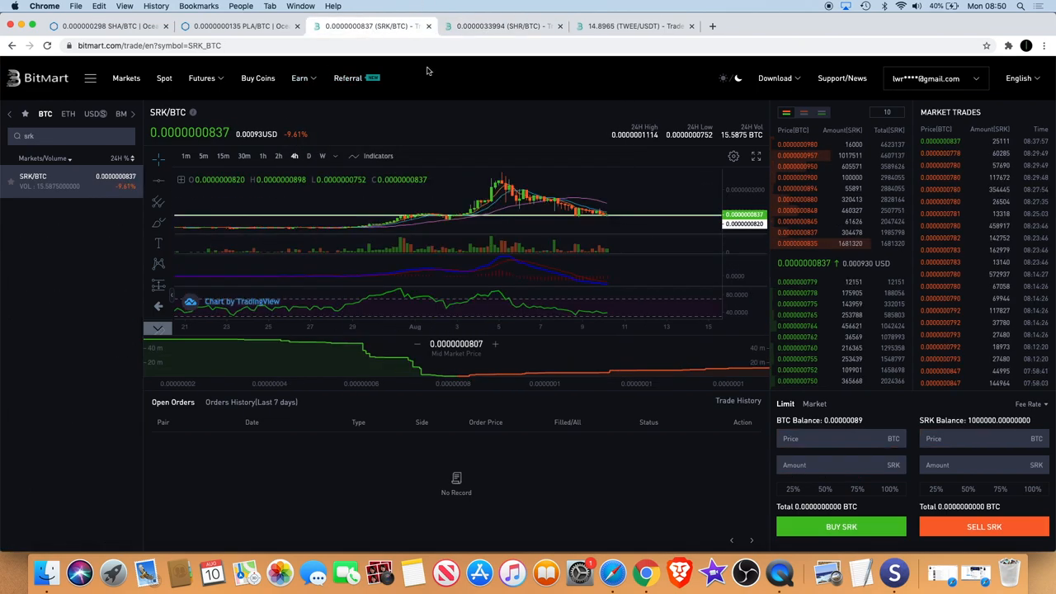
mouse_move(650, 188)
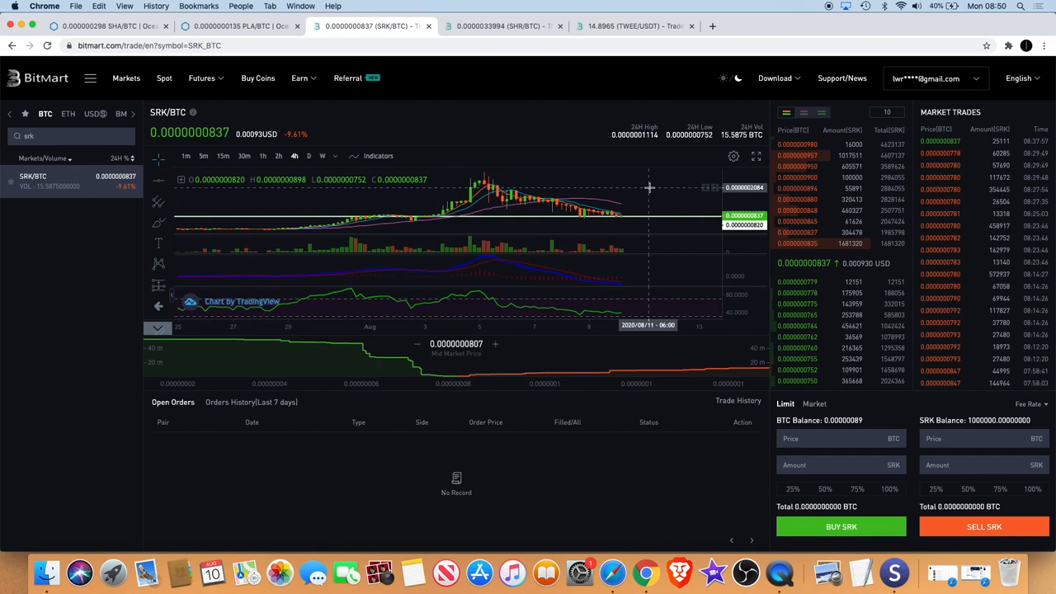
mouse_move(509, 181)
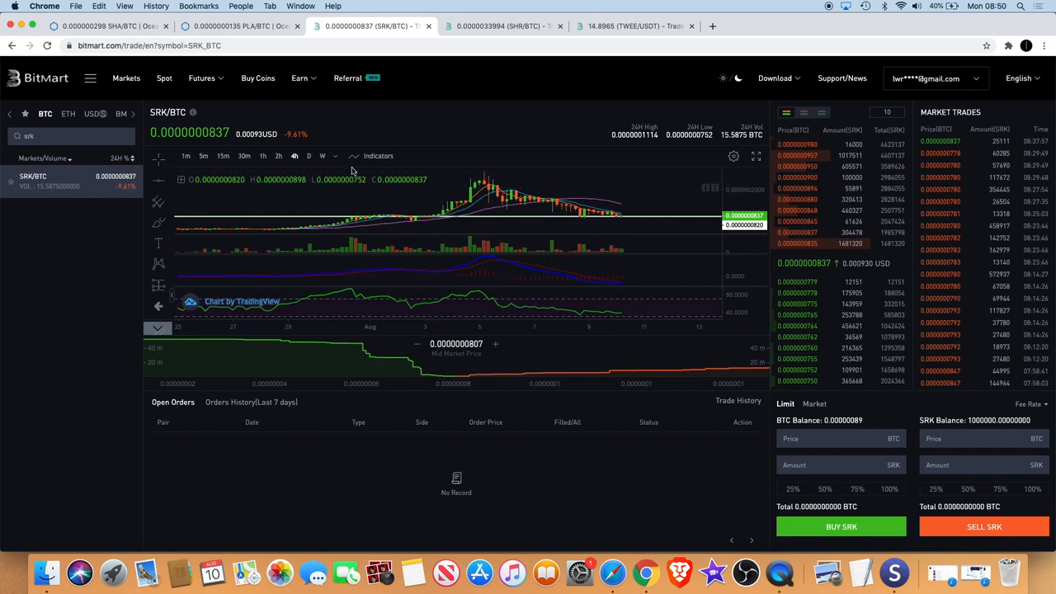
click(298, 77)
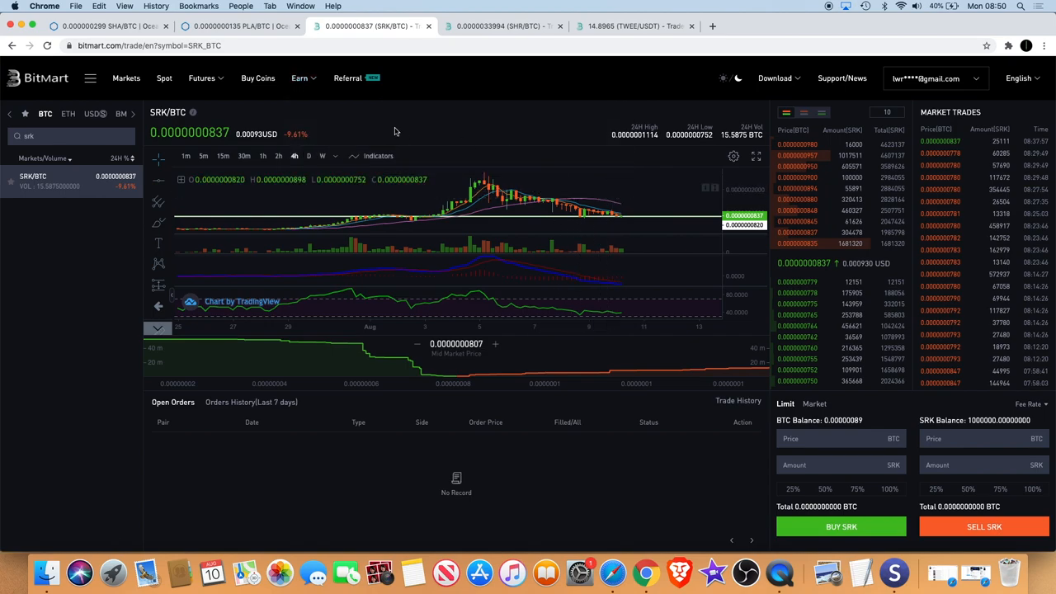
mouse_move(99, 122)
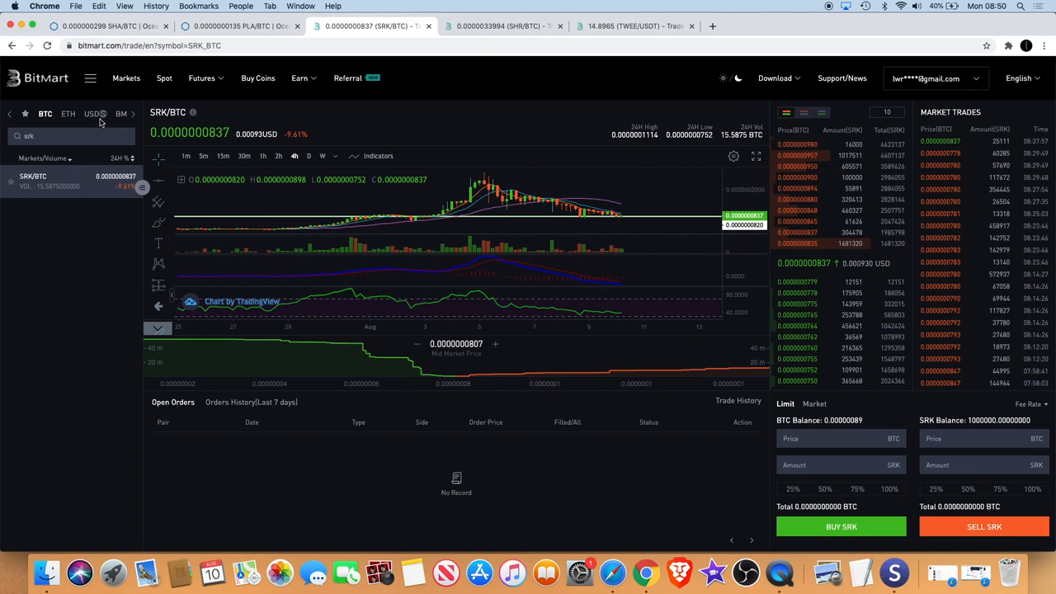
mouse_move(503, 198)
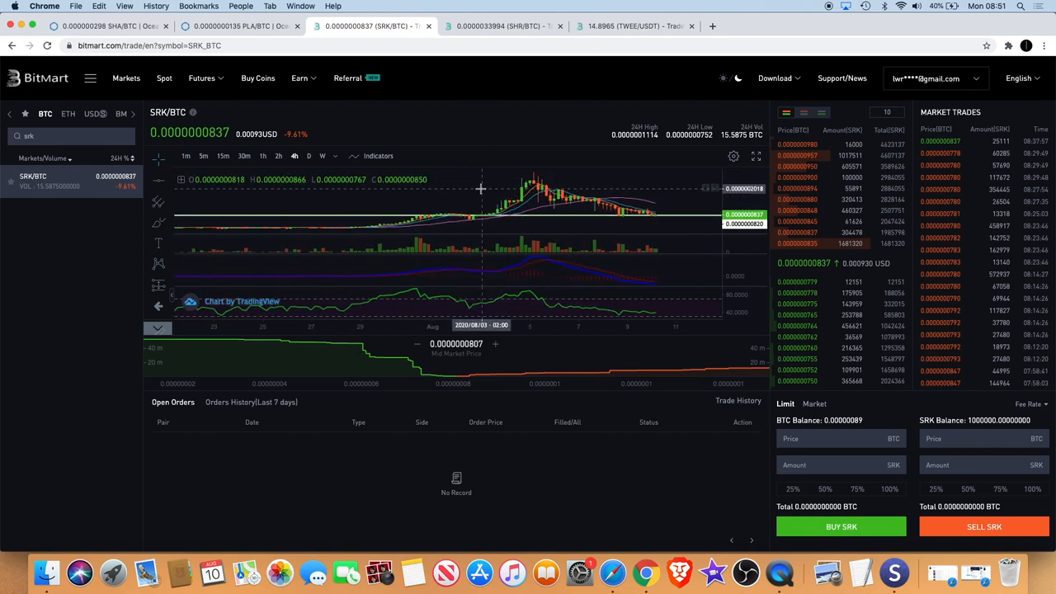
mouse_move(459, 86)
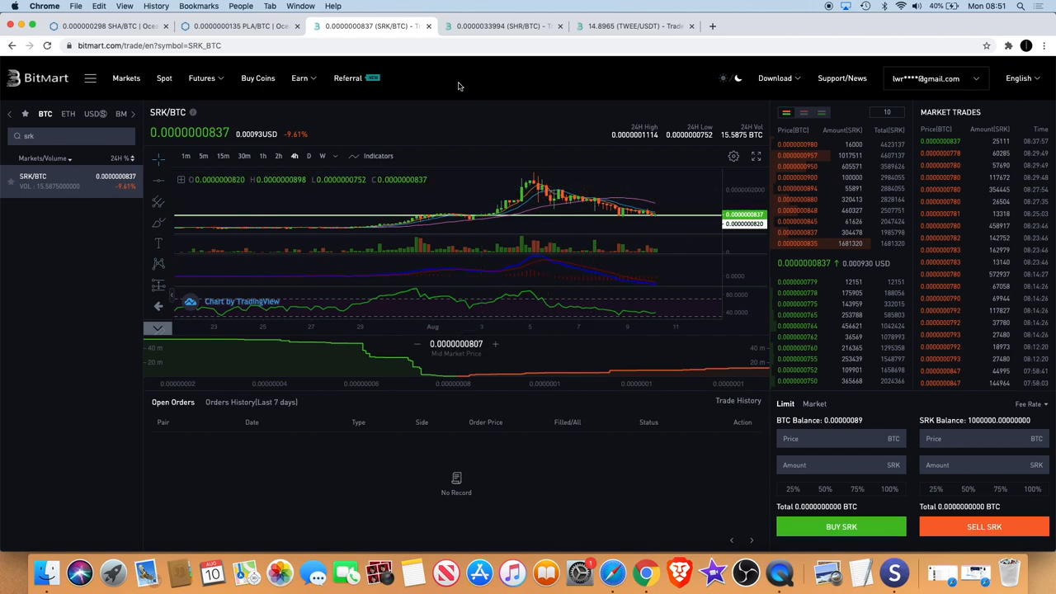
mouse_move(503, 26)
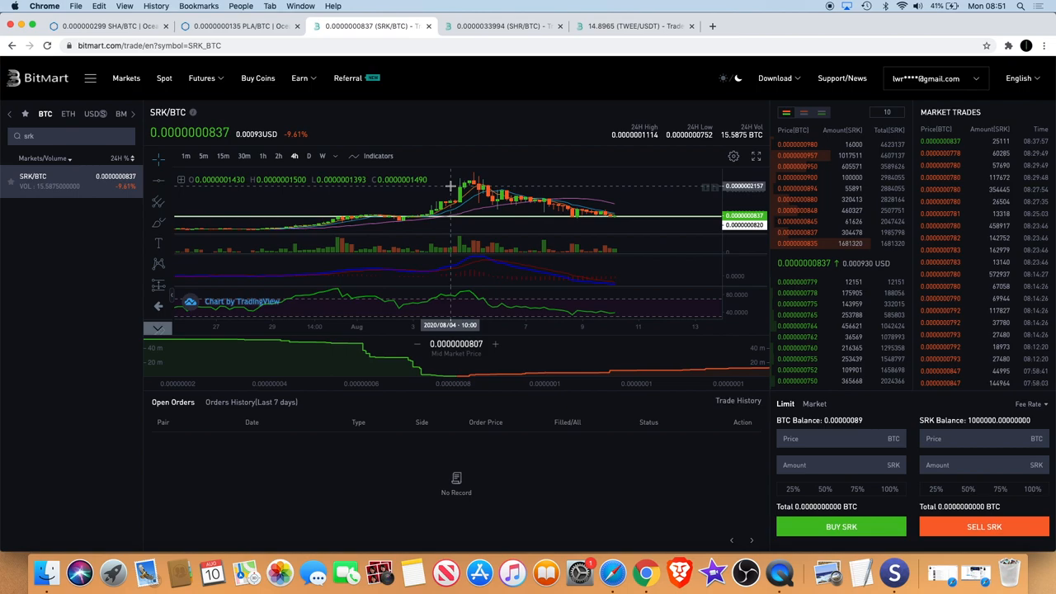
mouse_move(464, 174)
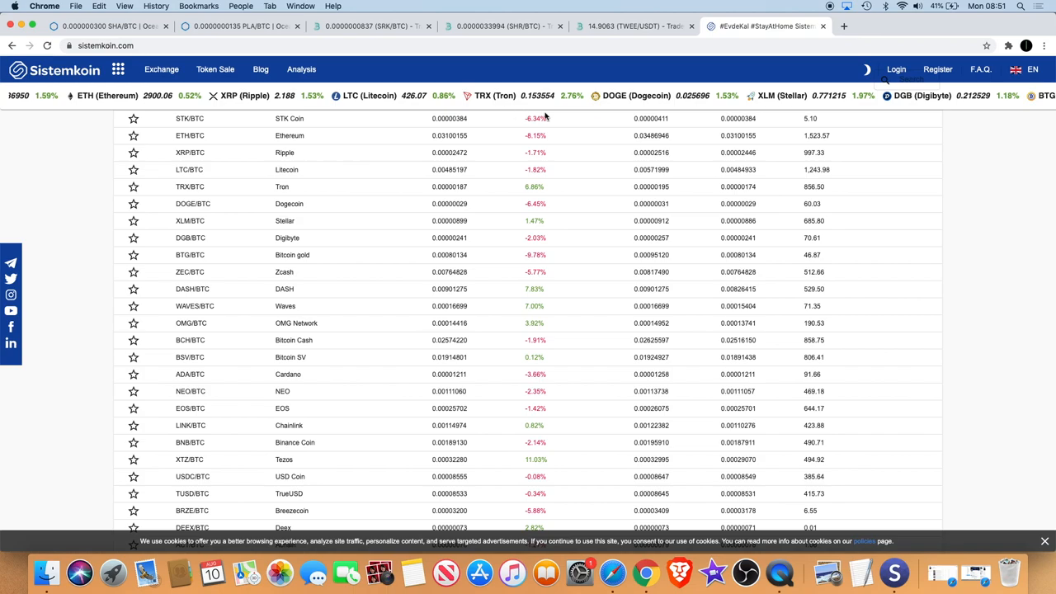
Filter Sistemkoin's BTC markets by 'srk' and select the SparkPoint SRK/BTC row.
scroll(up, 3)
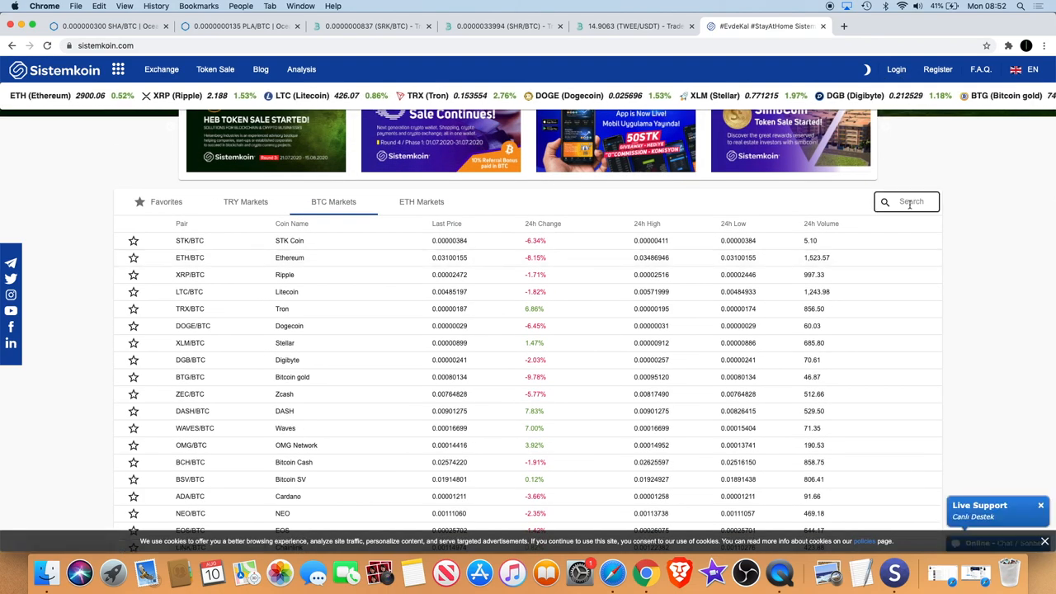
text(srk)
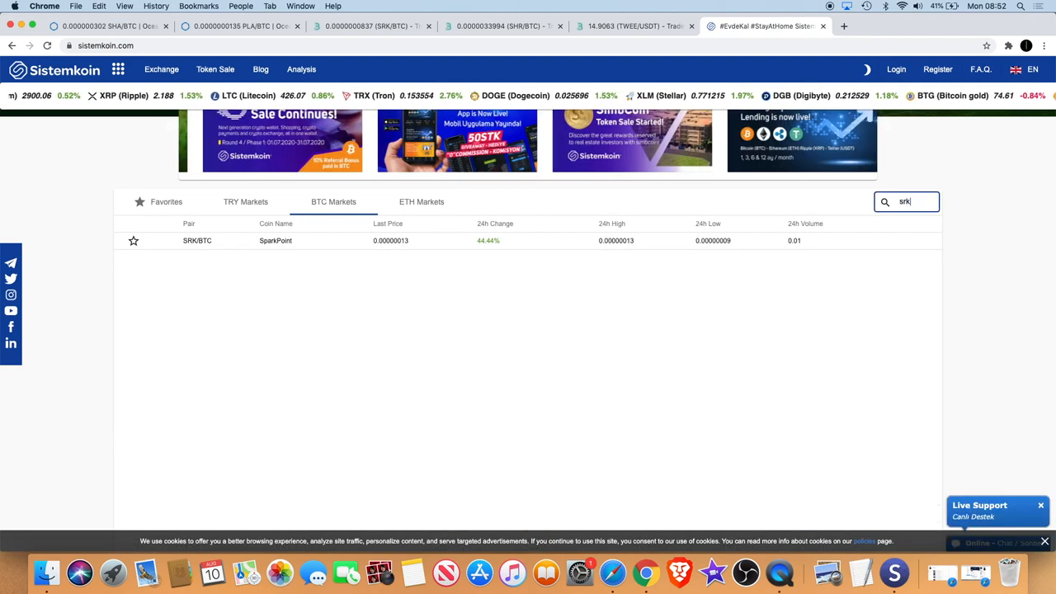
click(274, 241)
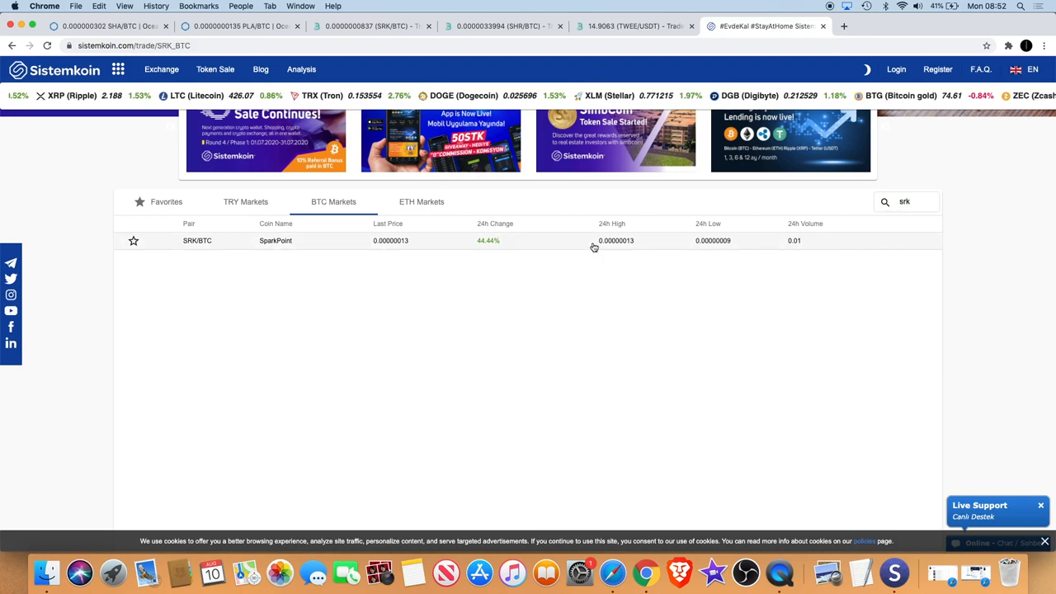
View Sistemkoin's sparse SRK/BTC trade chart, then return to the BitMart SRK/BTC tab.
click(197, 241)
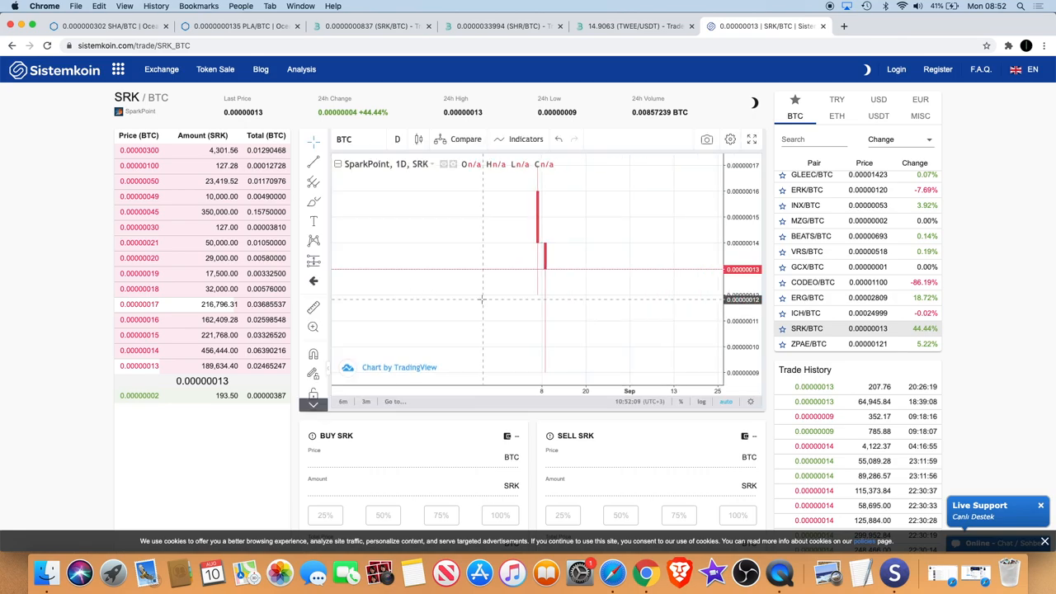
mouse_move(548, 342)
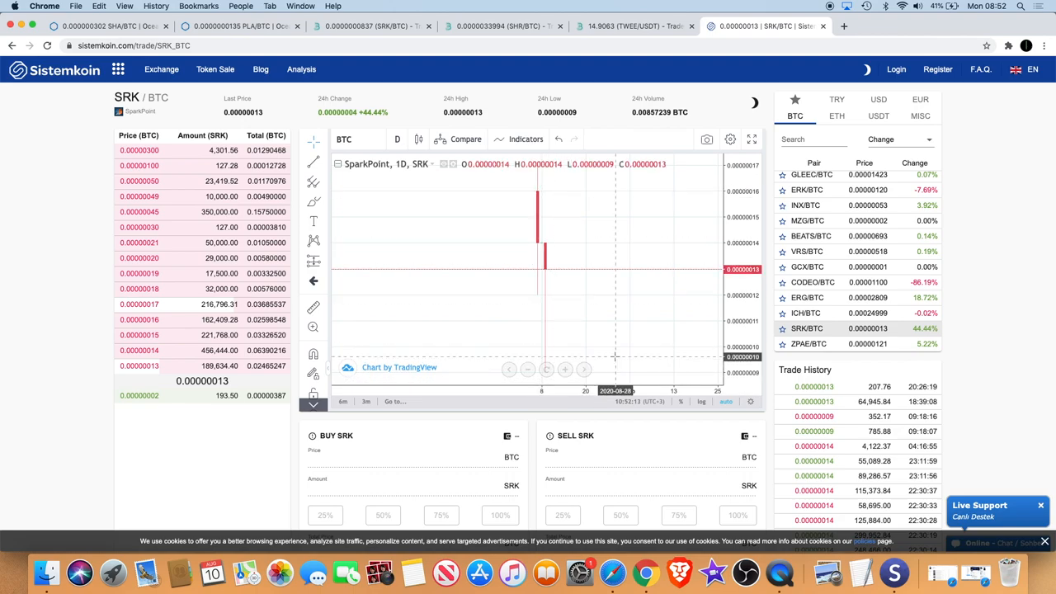
mouse_move(614, 270)
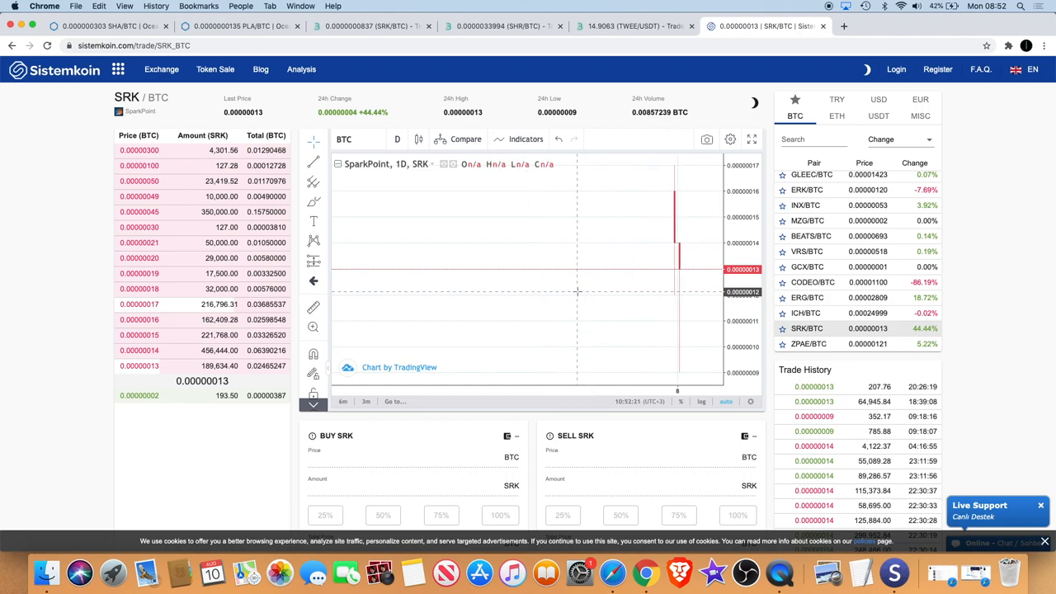
mouse_move(531, 273)
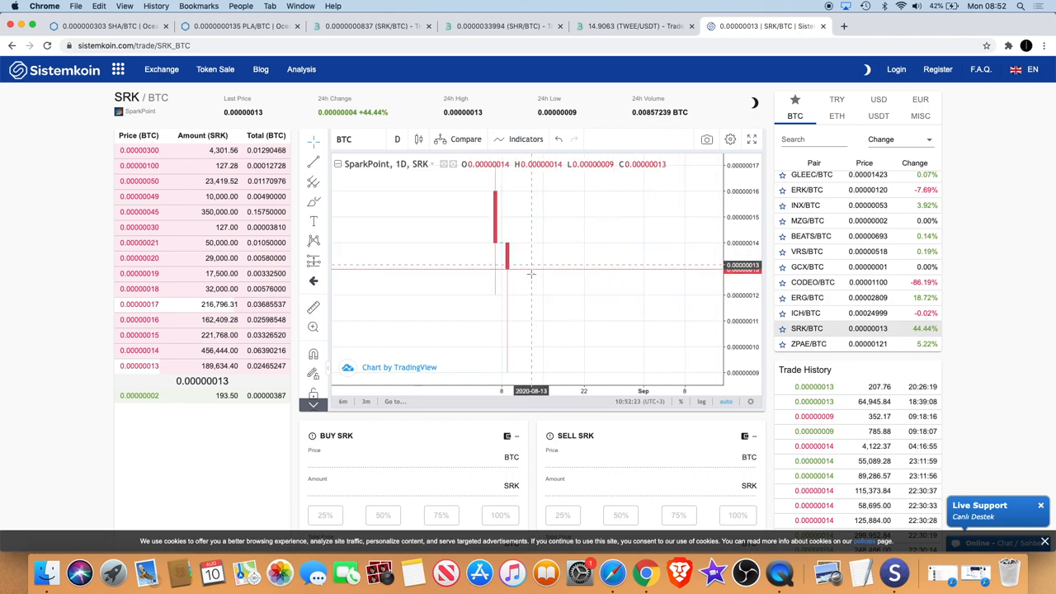
mouse_move(545, 254)
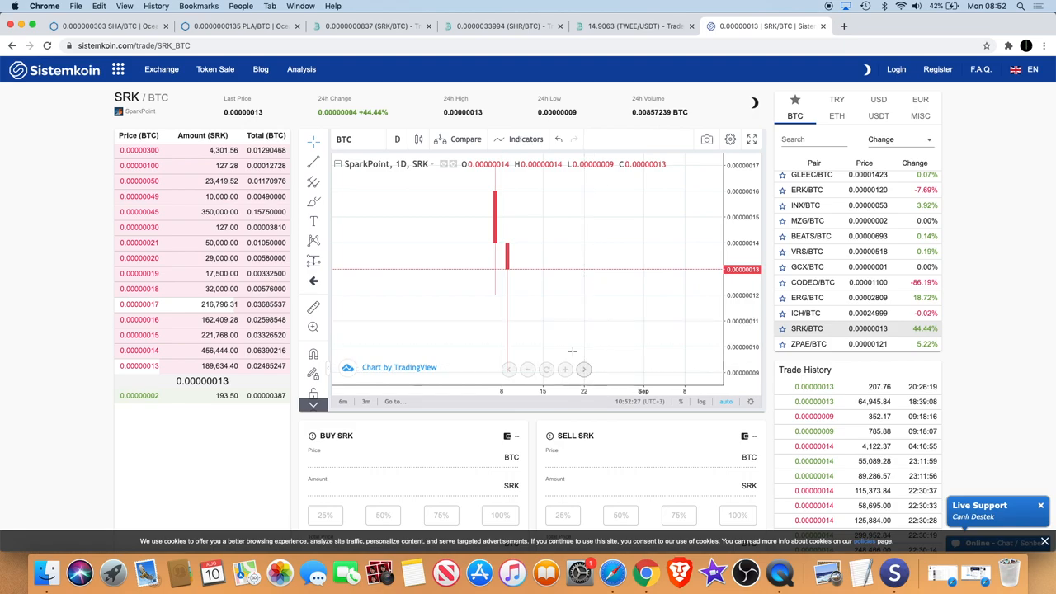
mouse_move(593, 237)
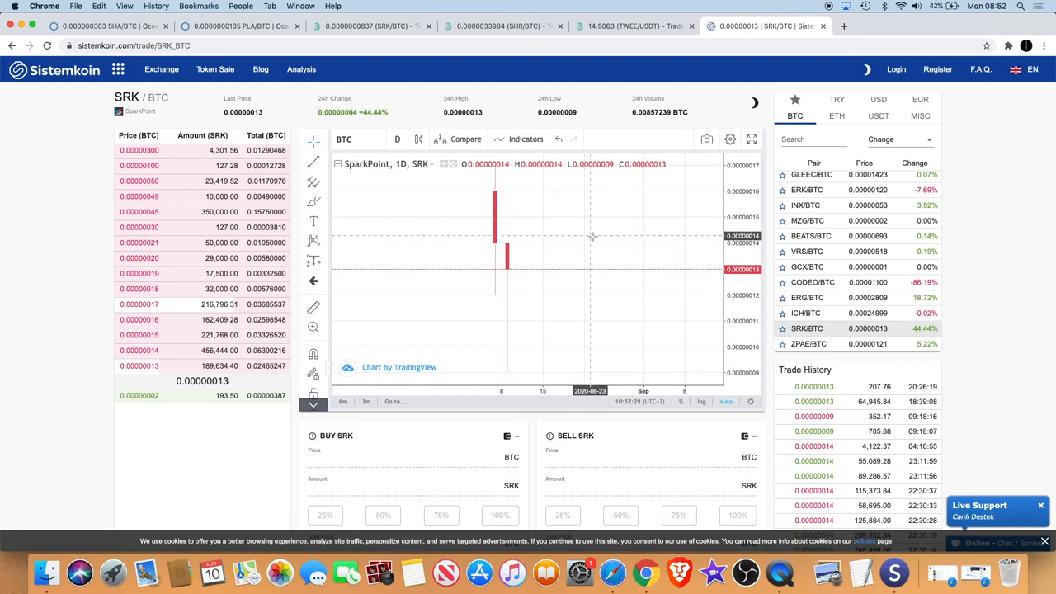
mouse_move(630, 224)
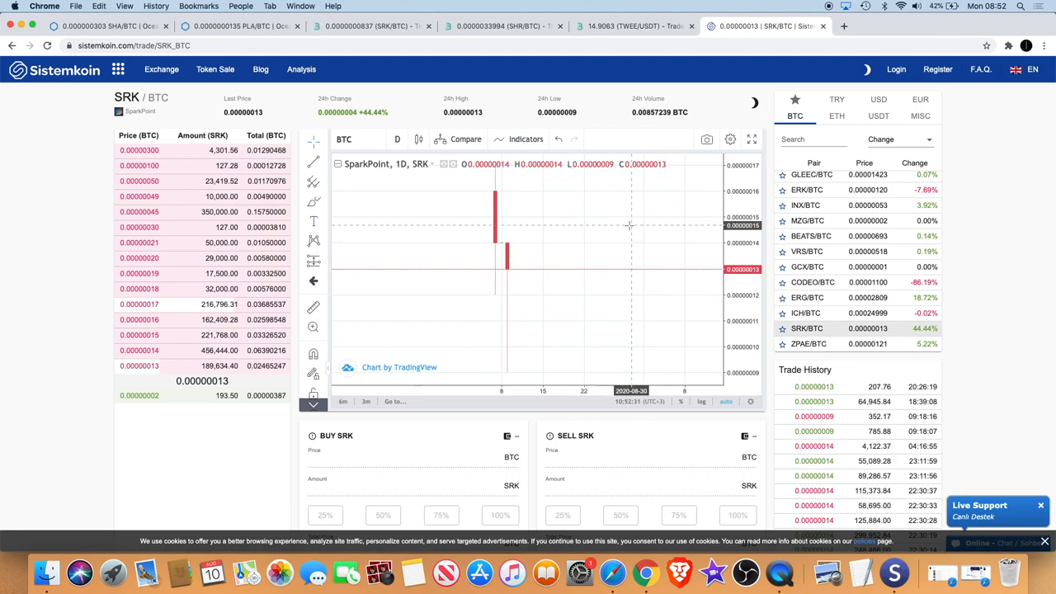
mouse_move(492, 191)
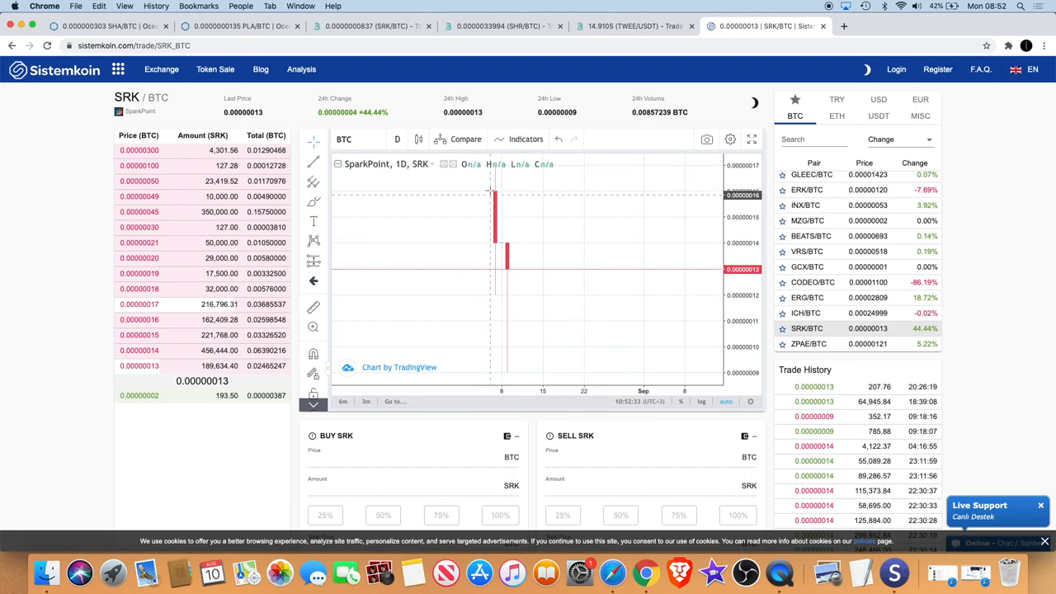
mouse_move(495, 273)
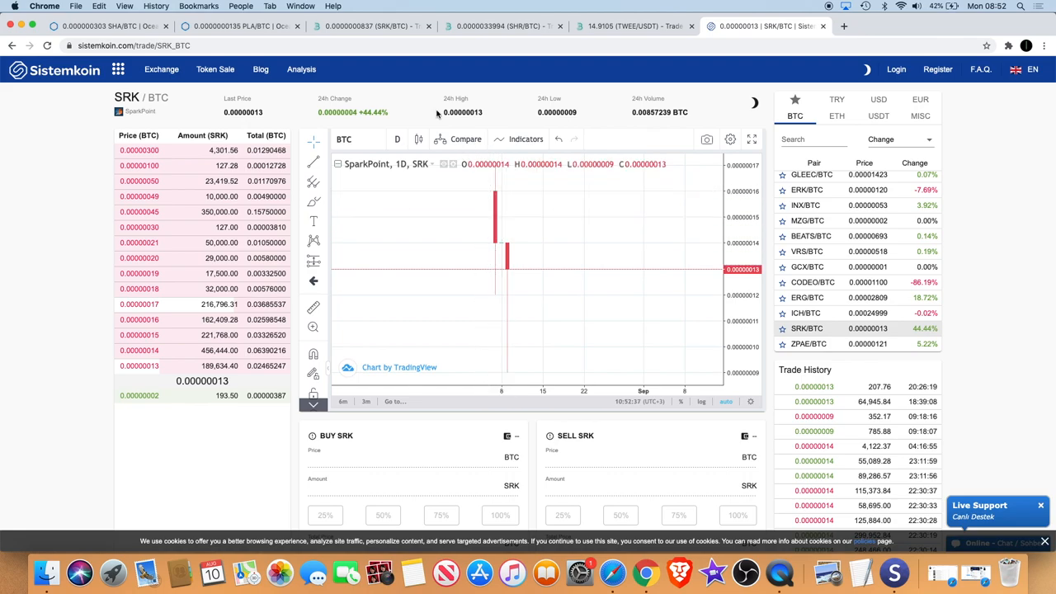
mouse_move(522, 320)
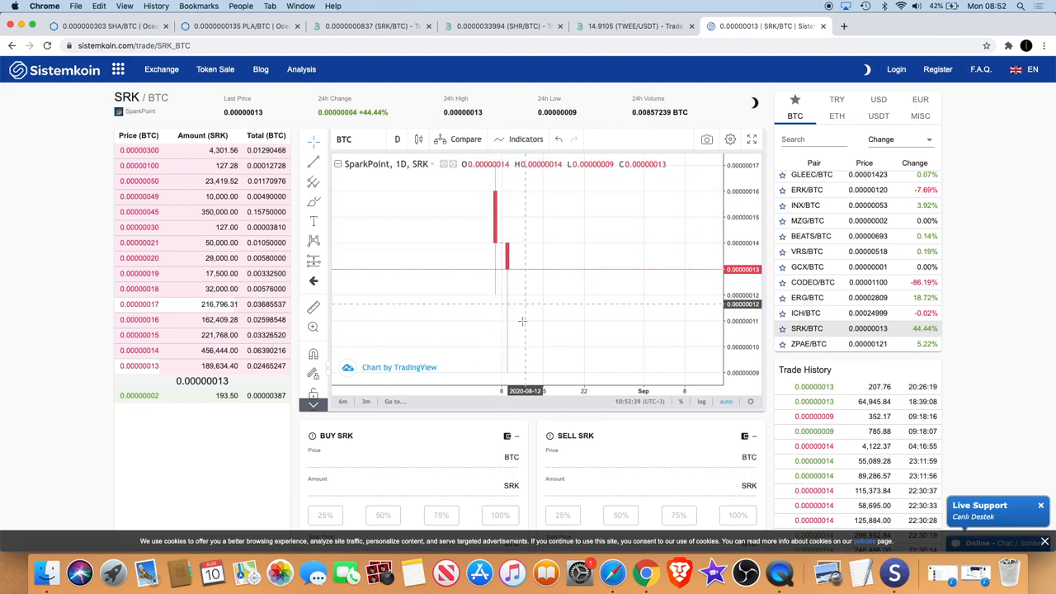
mouse_move(564, 274)
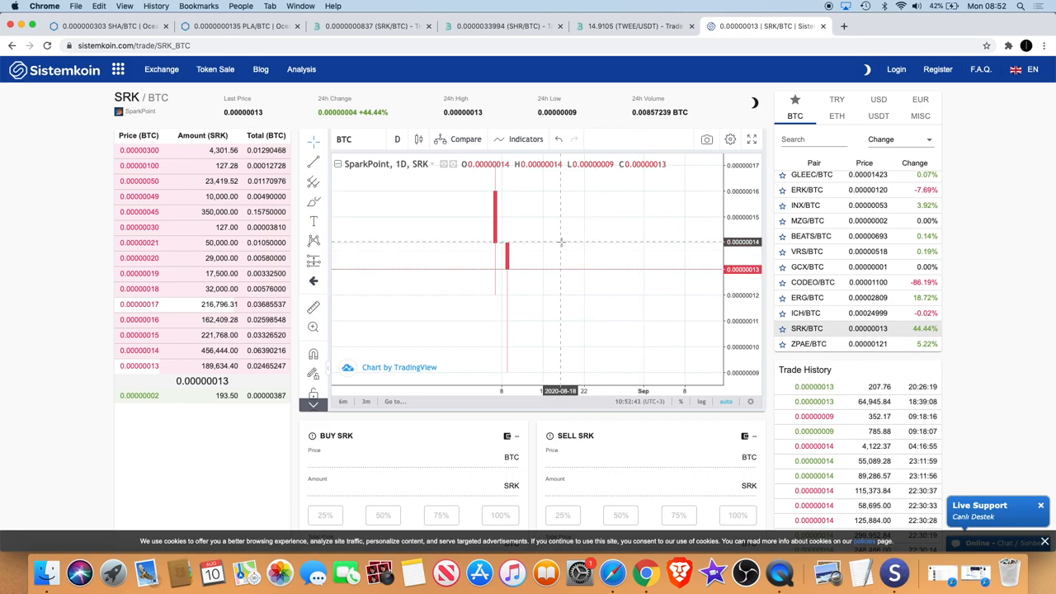
mouse_move(664, 186)
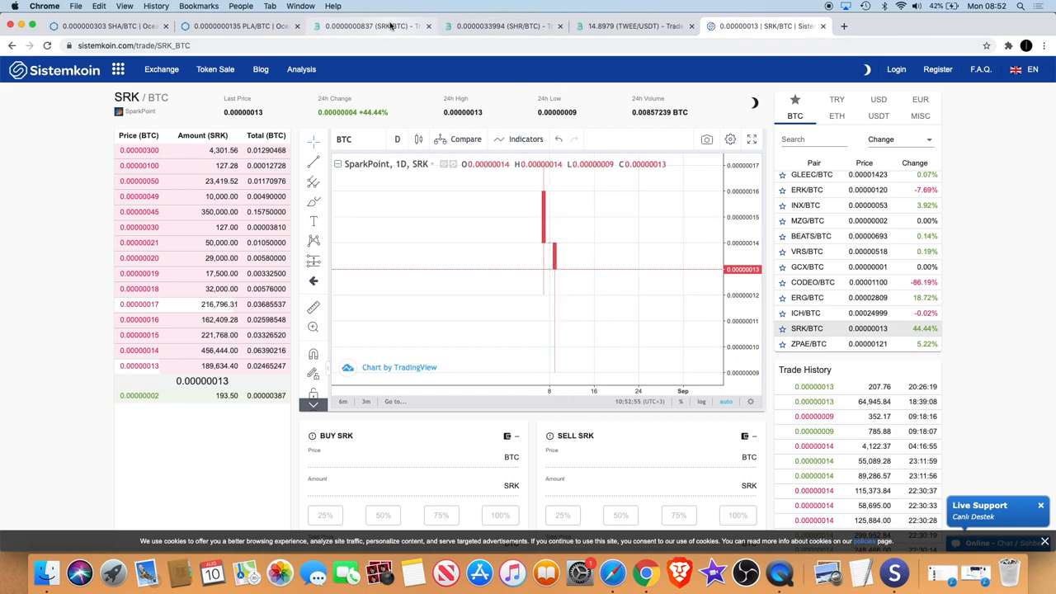
click(371, 26)
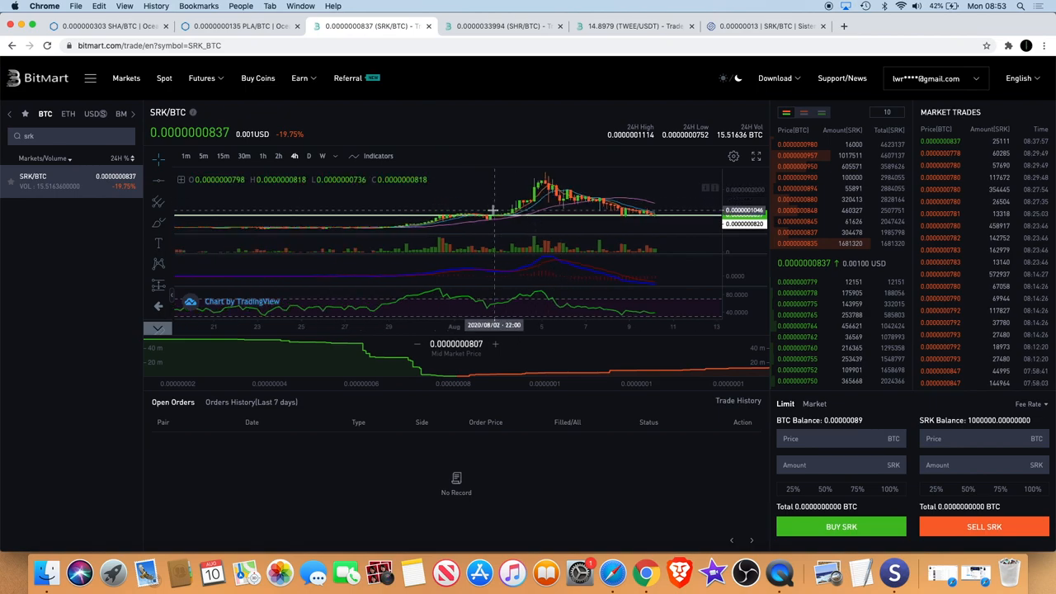